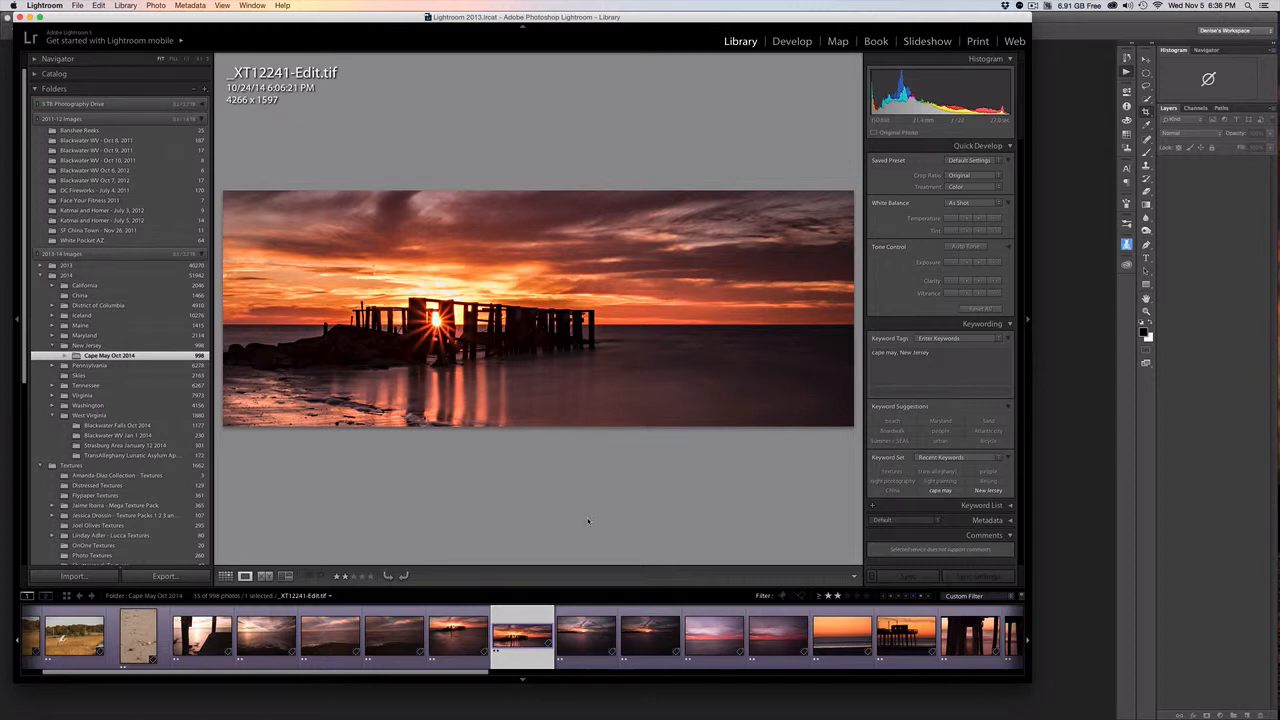
mouse_move(452, 474)
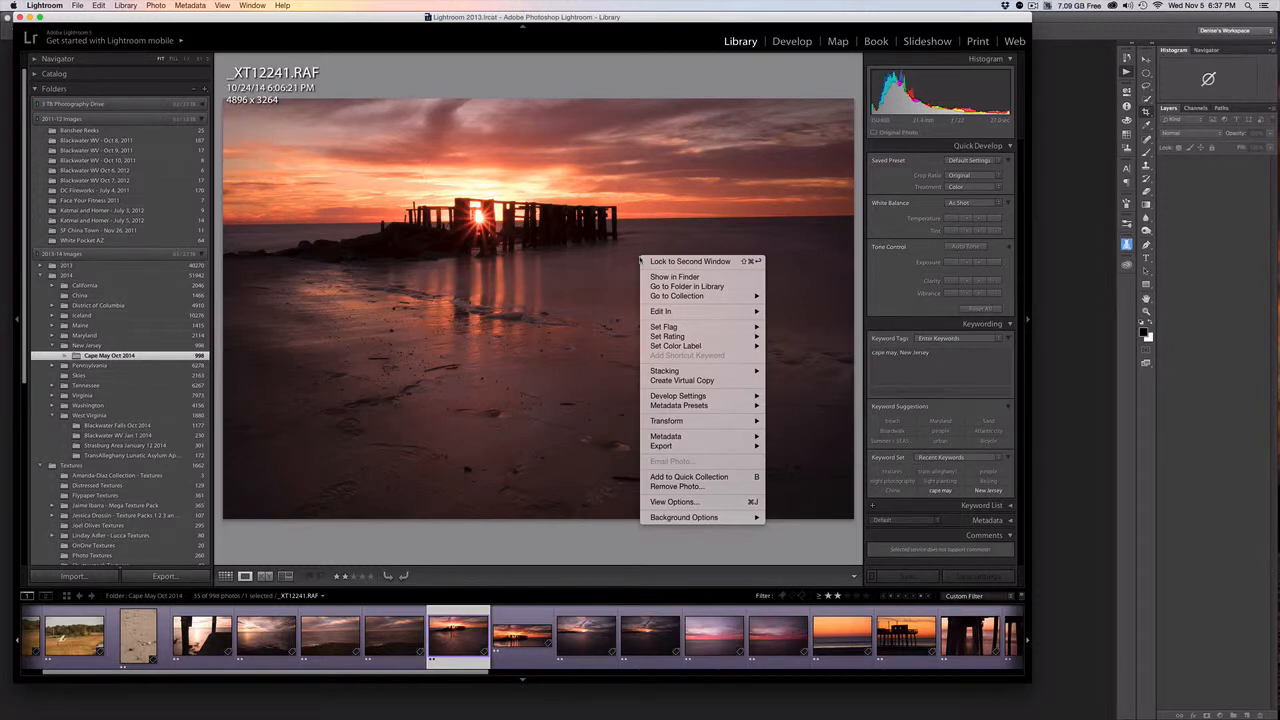
mouse_move(690, 261)
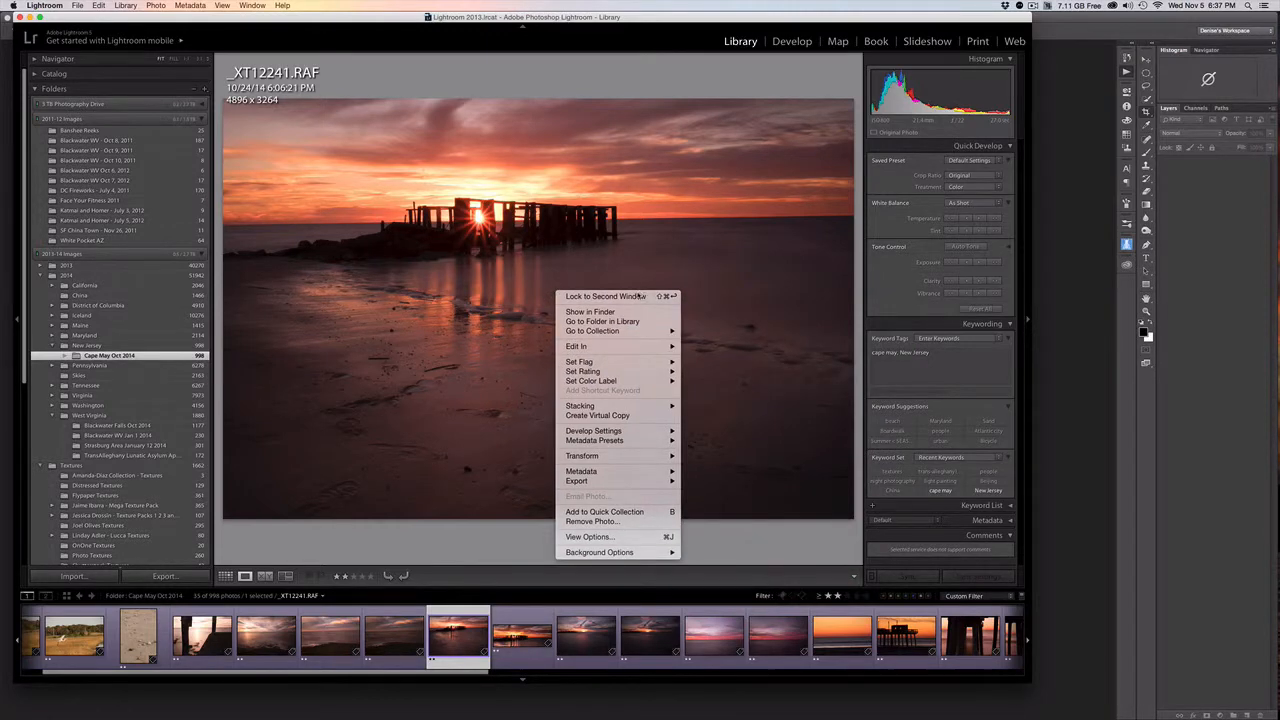
mouse_move(576, 345)
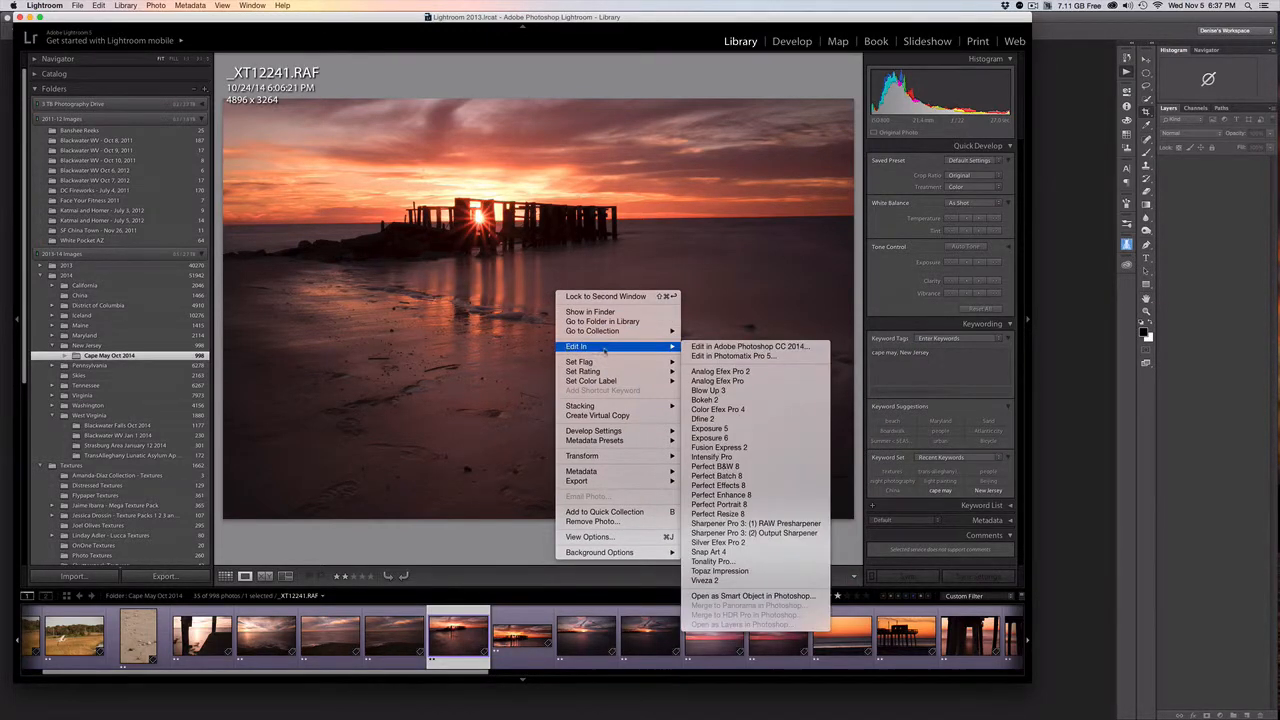
mouse_move(750, 346)
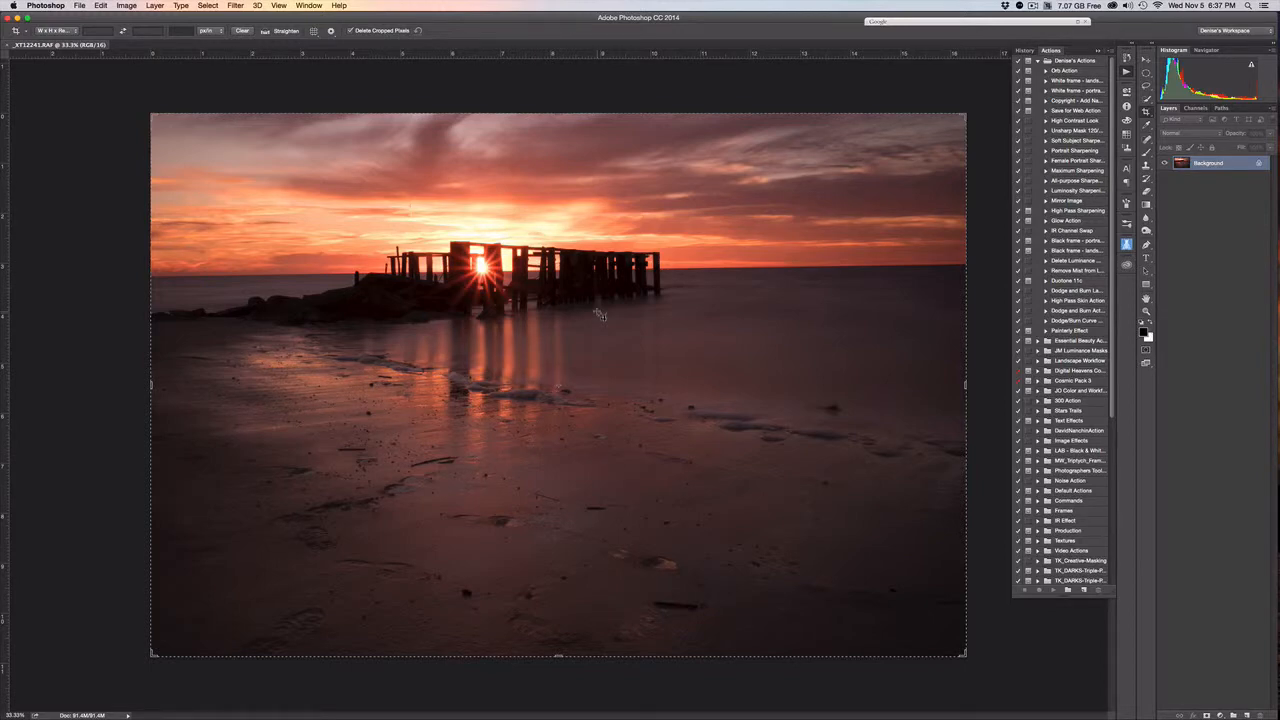
mouse_move(550, 652)
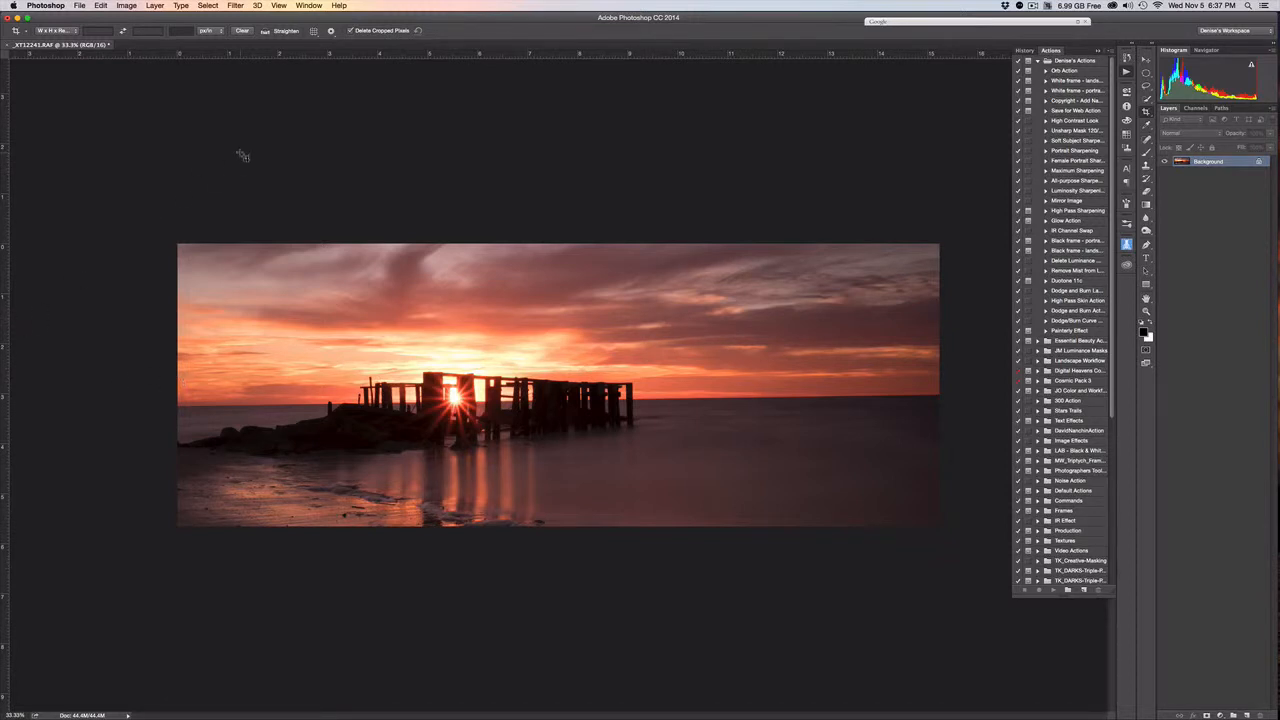
mouse_move(258, 140)
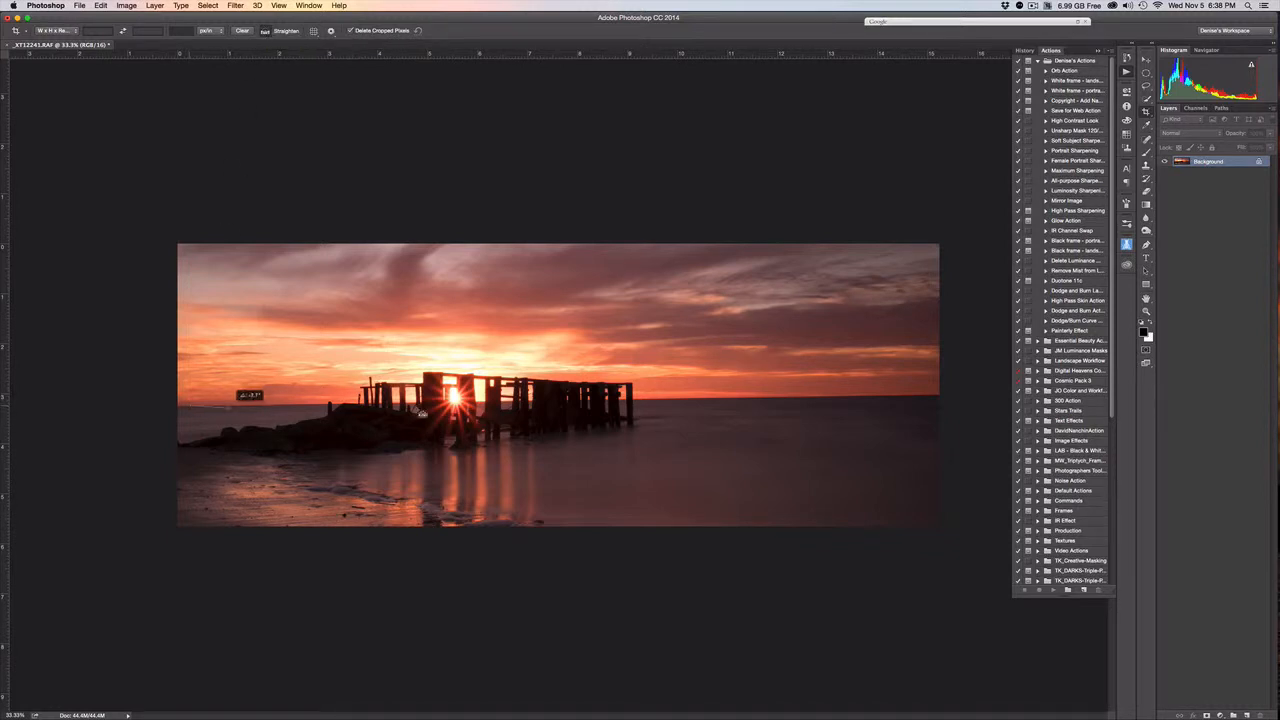
- Straighten along the tilted horizon so the panorama crop comes out level
drag(250, 397, 890, 399)
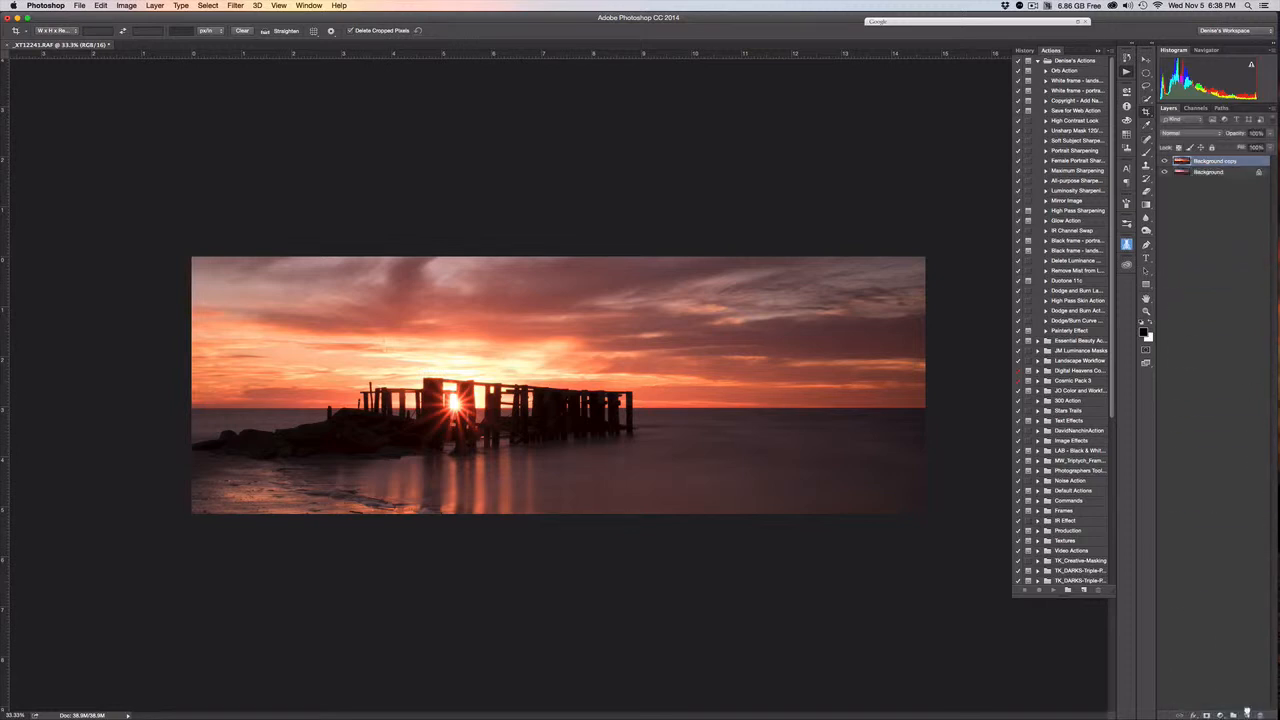
- Select the Background copy layer as the target for the filter edits
click(1213, 161)
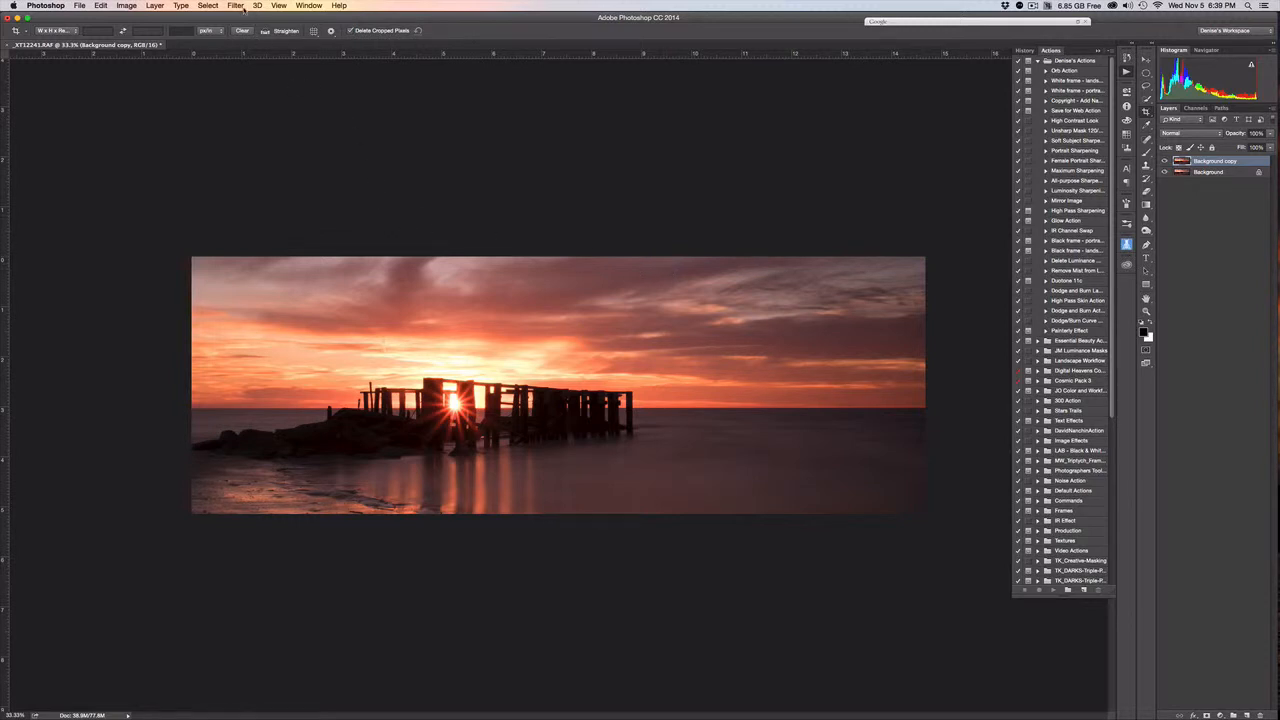
click(236, 5)
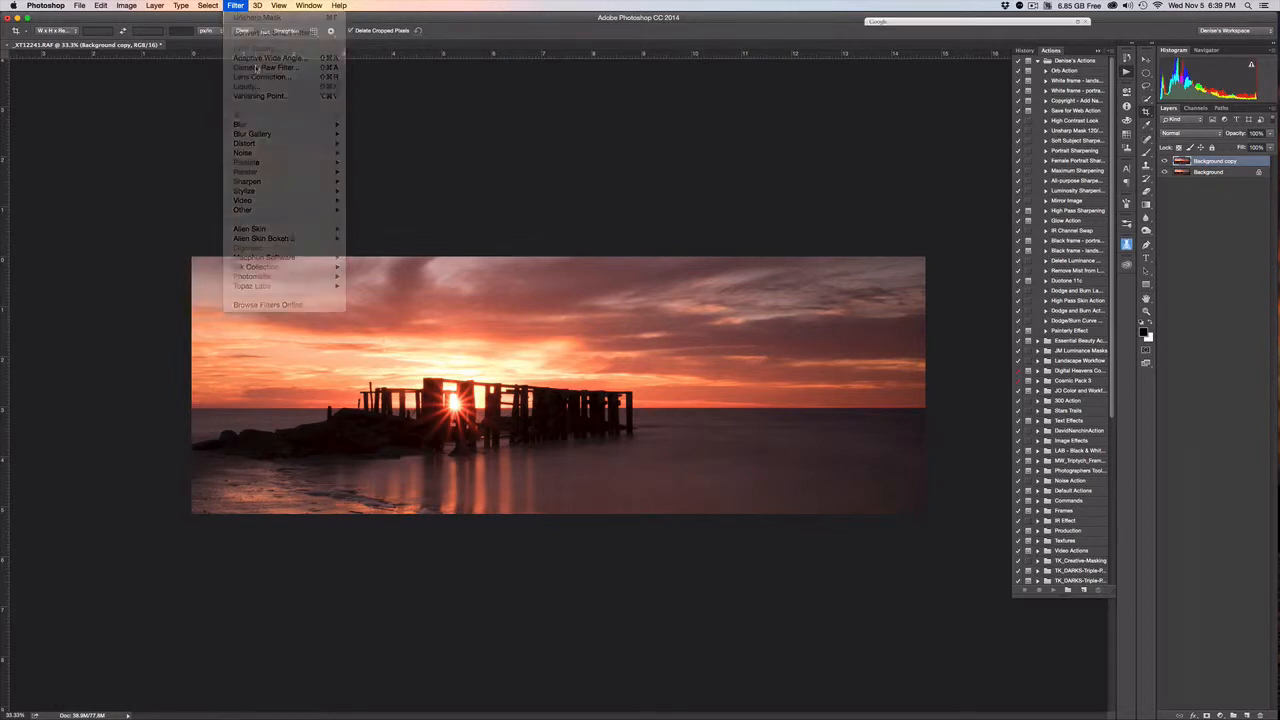
- Open Camera Raw on the copy layer; set Highlights -44, Clarity +37 and Contrast +8
click(266, 67)
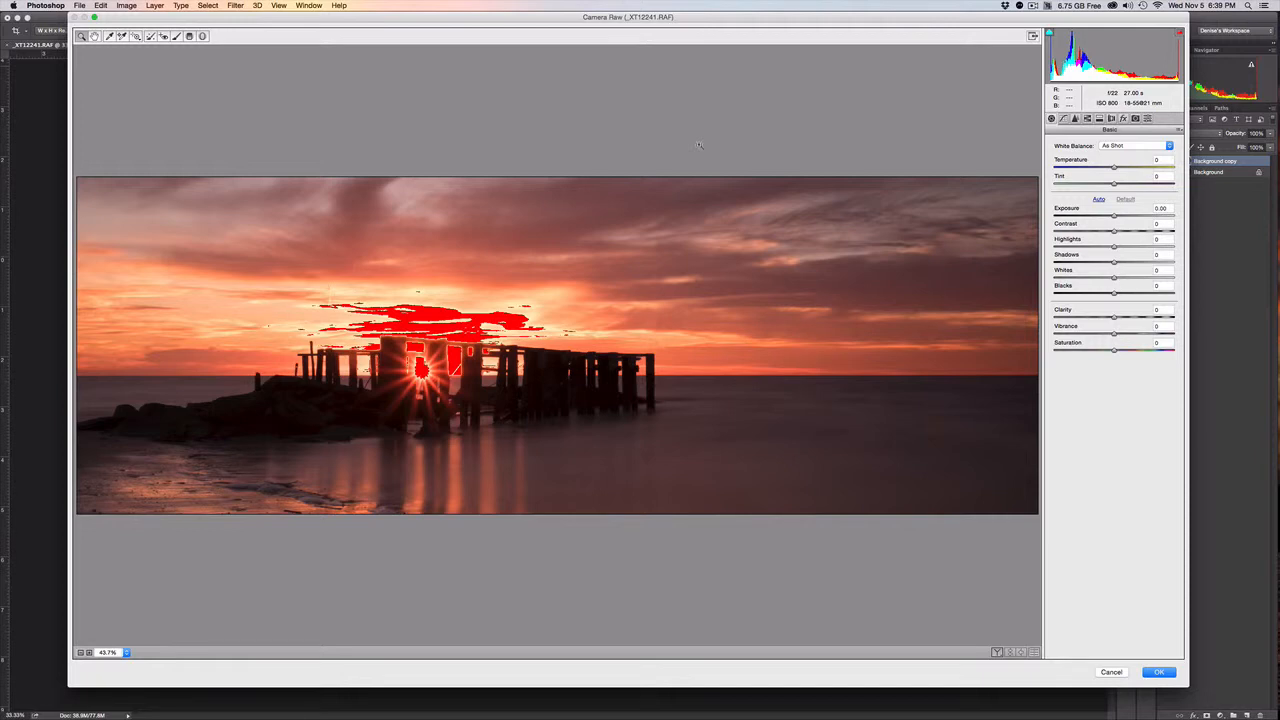
mouse_move(978, 236)
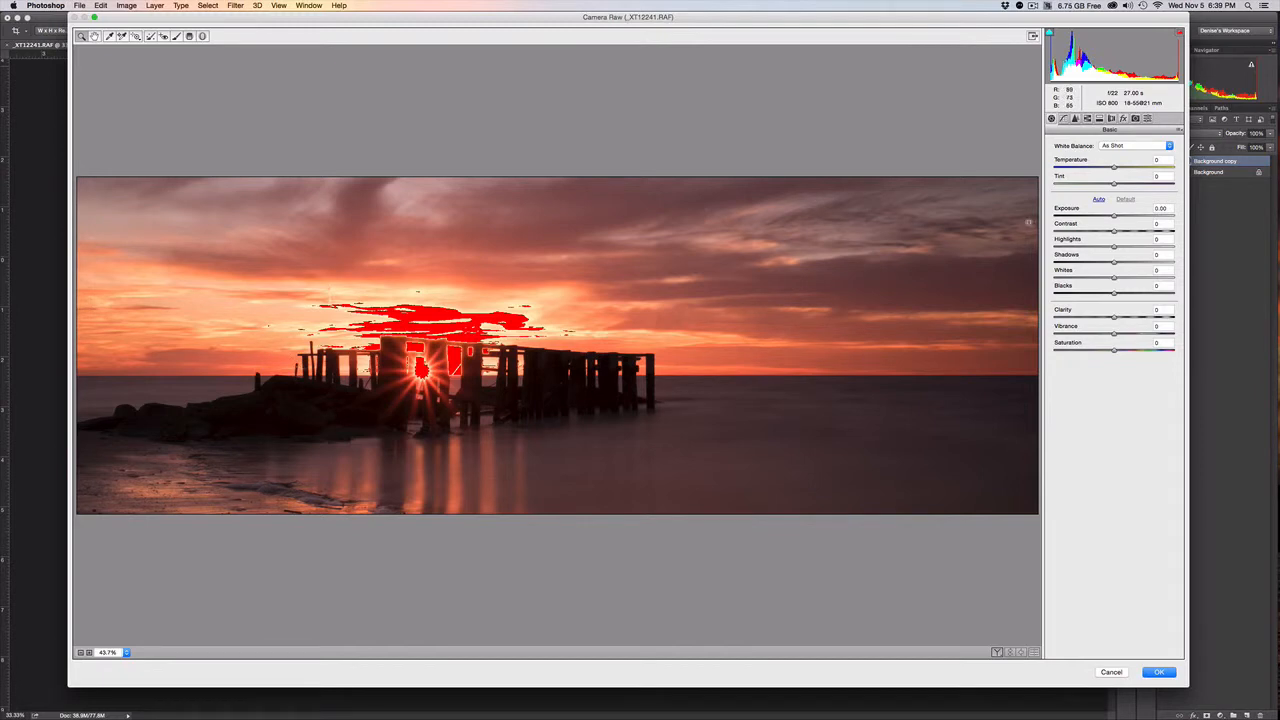
click(1158, 238)
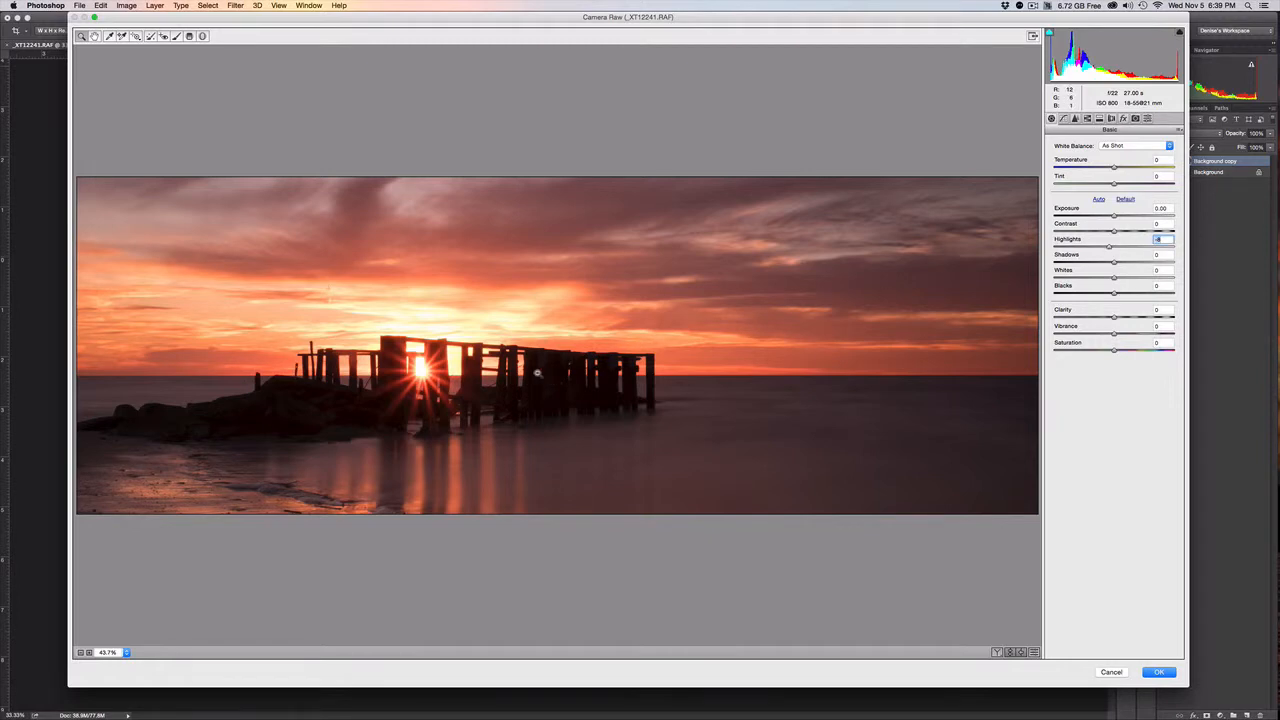
mouse_move(367, 337)
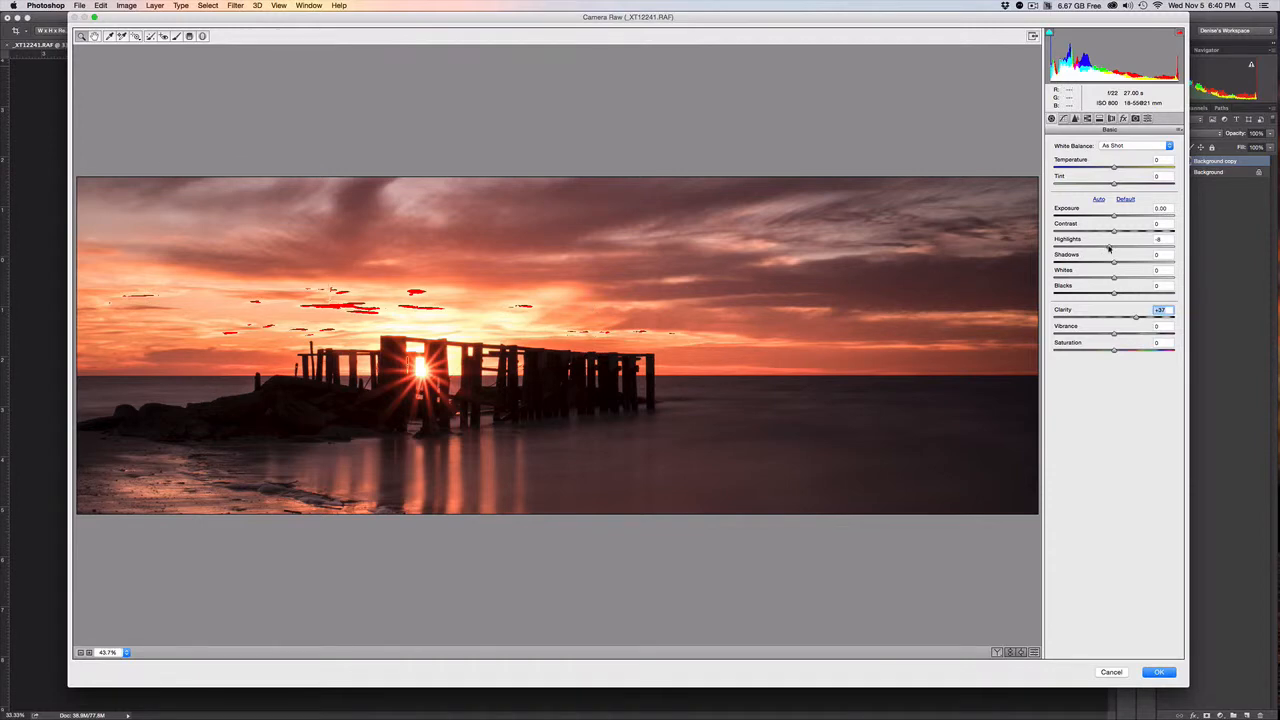
drag(1113, 246, 1095, 246)
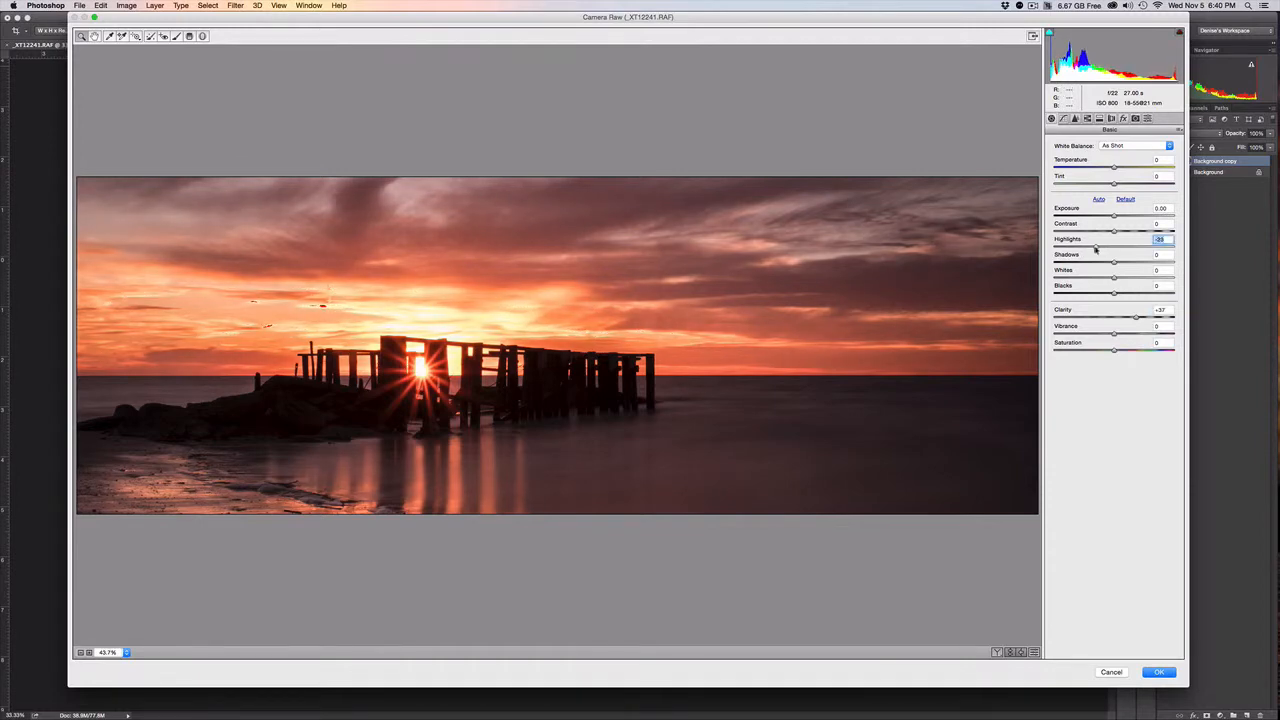
drag(1115, 231, 1085, 231)
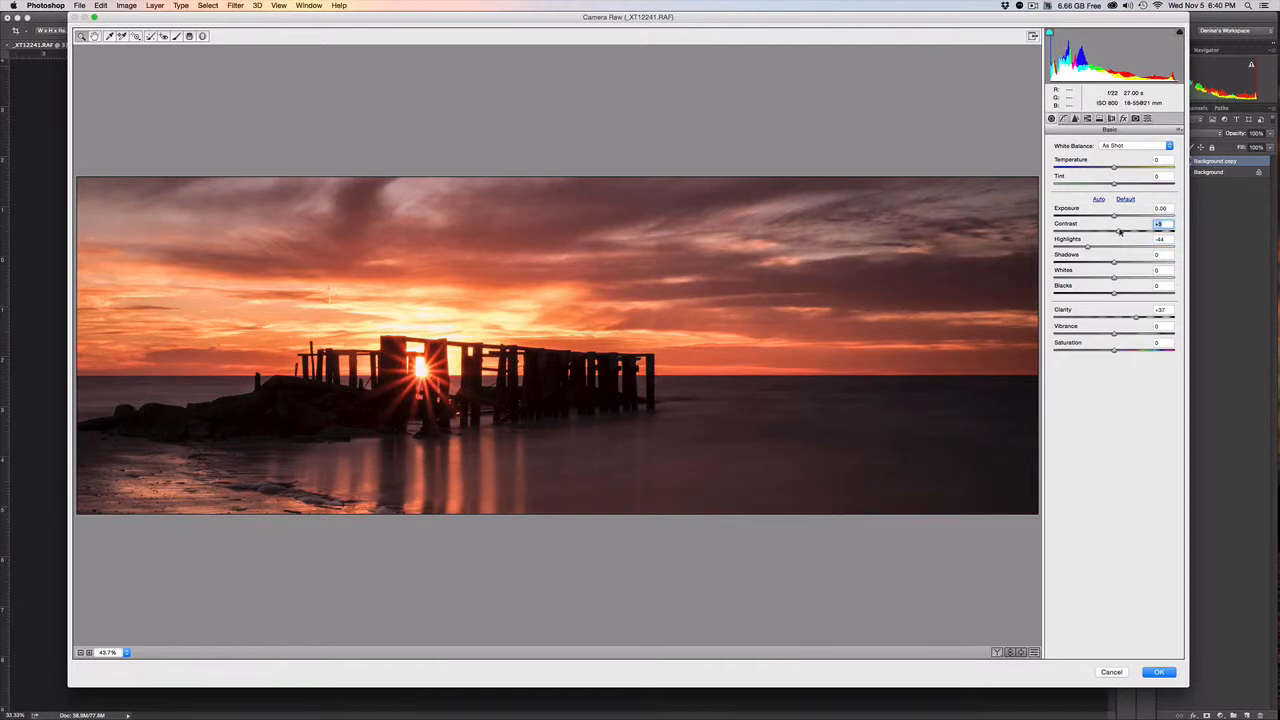
mouse_move(677, 460)
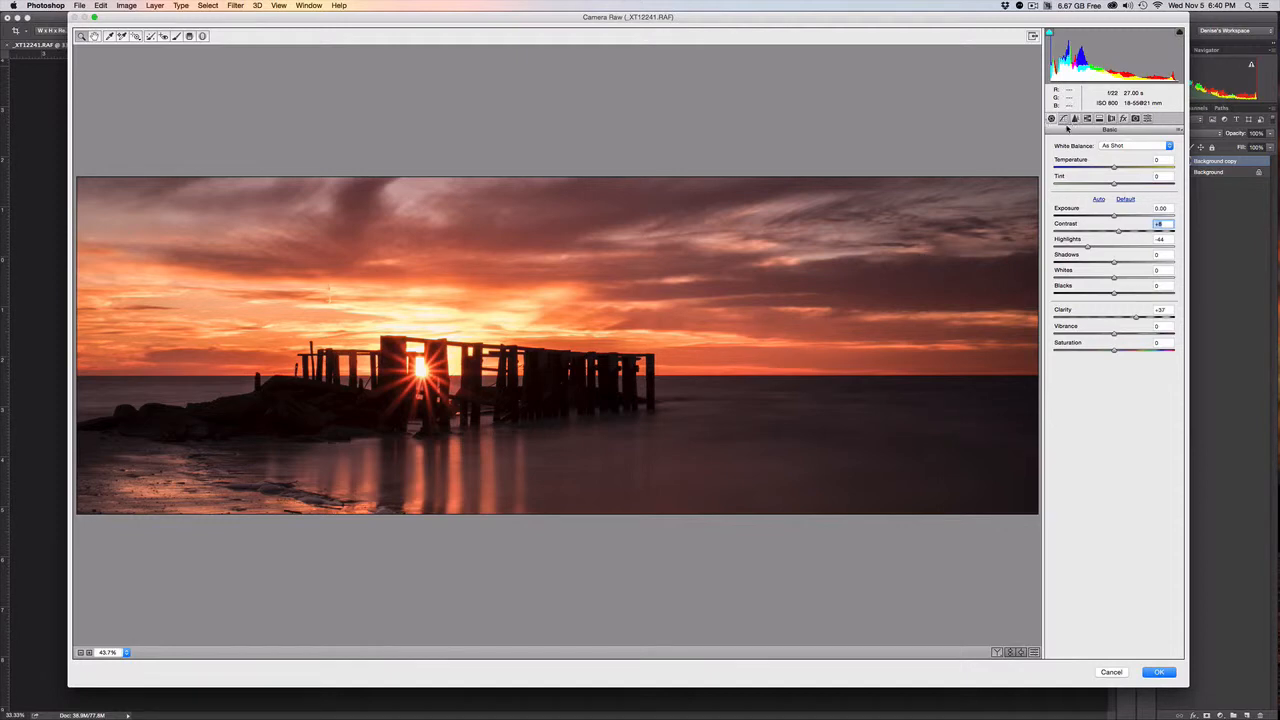
- Raise Luminance noise reduction in the Detail panel, then return to Basic
click(1063, 118)
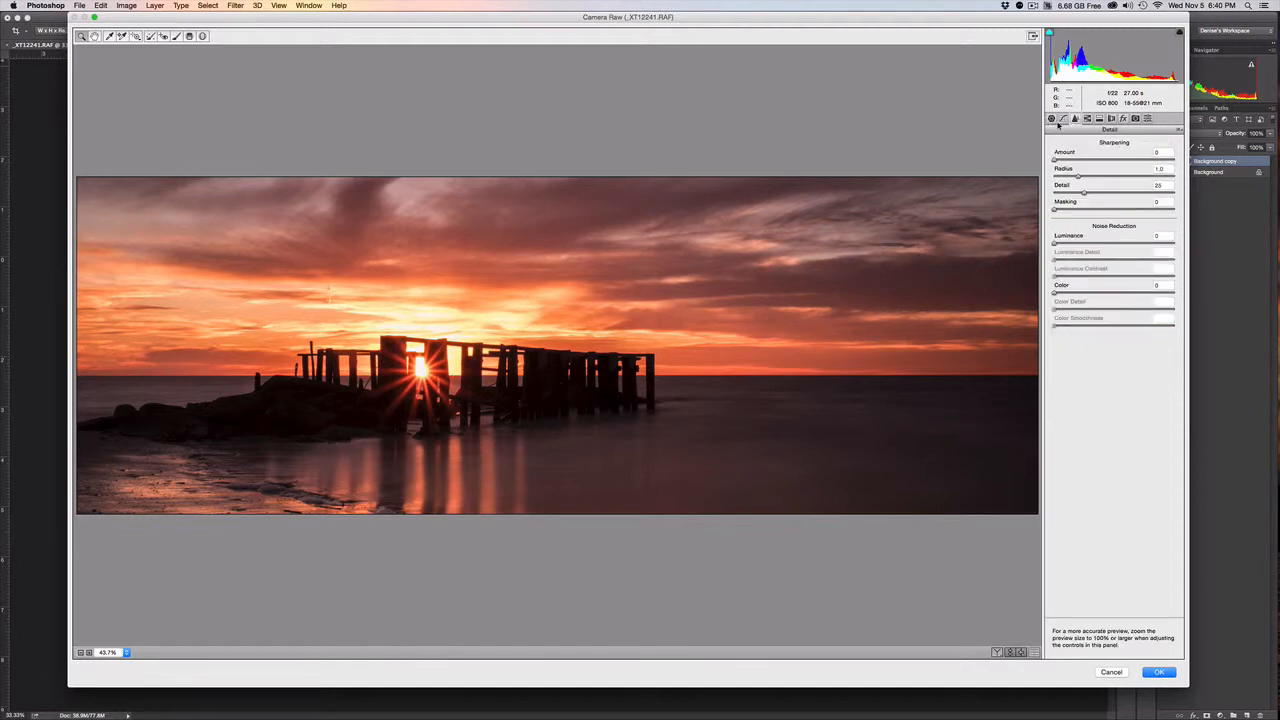
click(1051, 118)
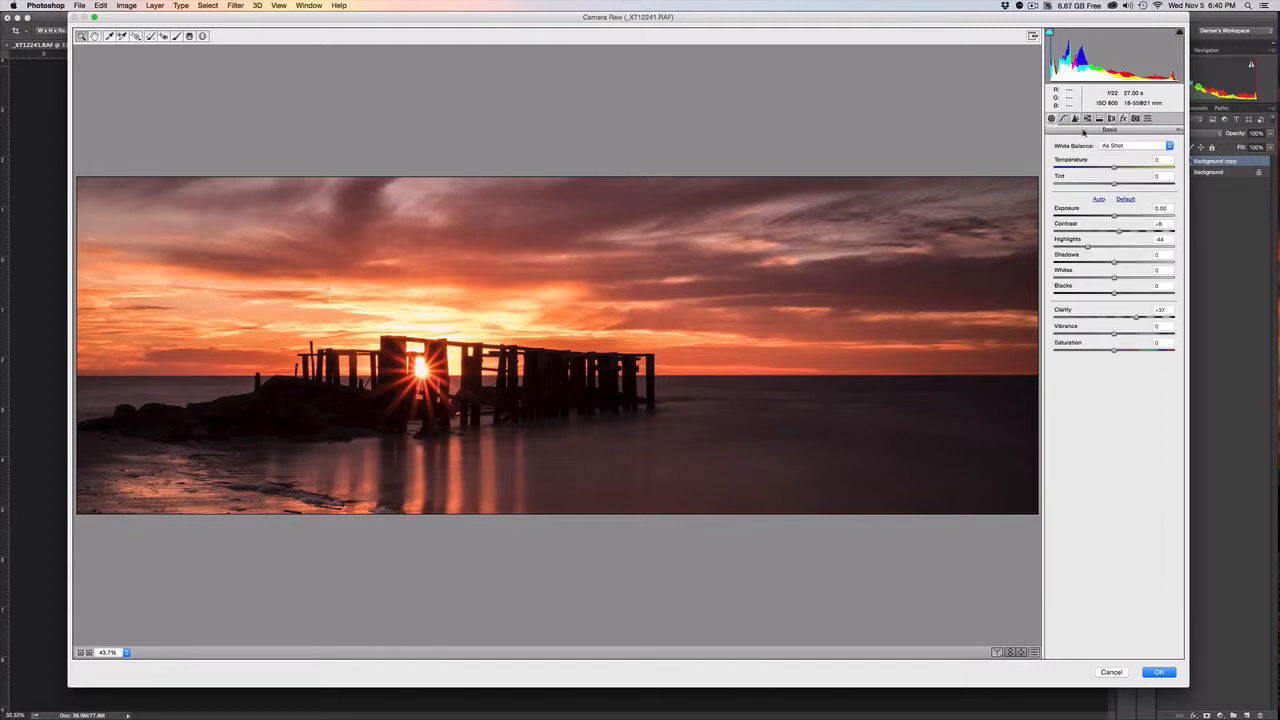
click(1074, 118)
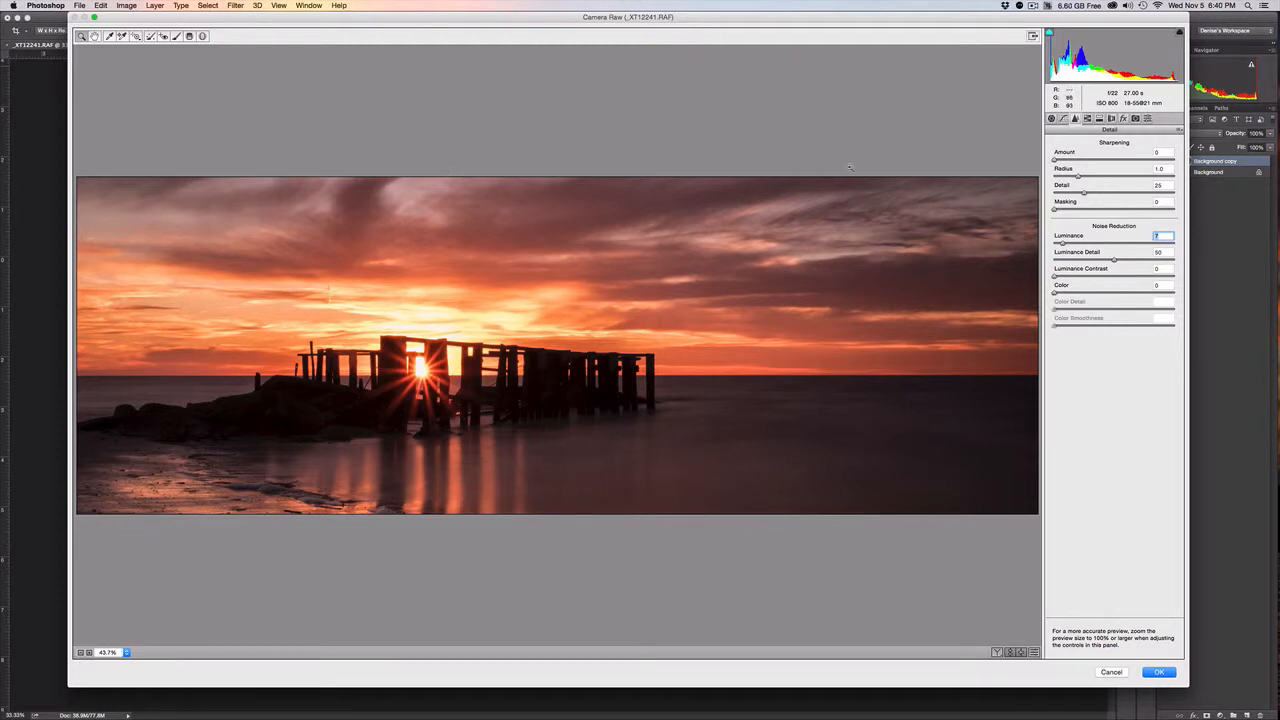
click(1051, 118)
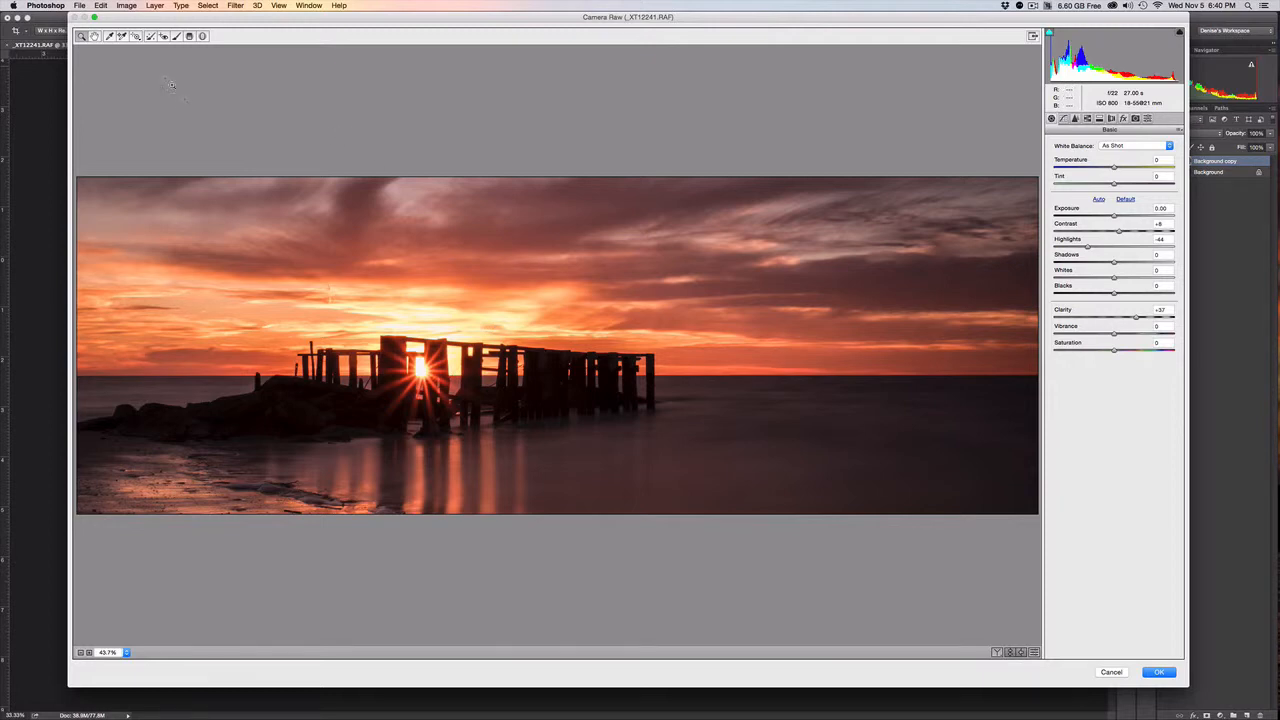
- Draw a darkening Graduated Filter from the sky down toward the horizon and pier
click(190, 36)
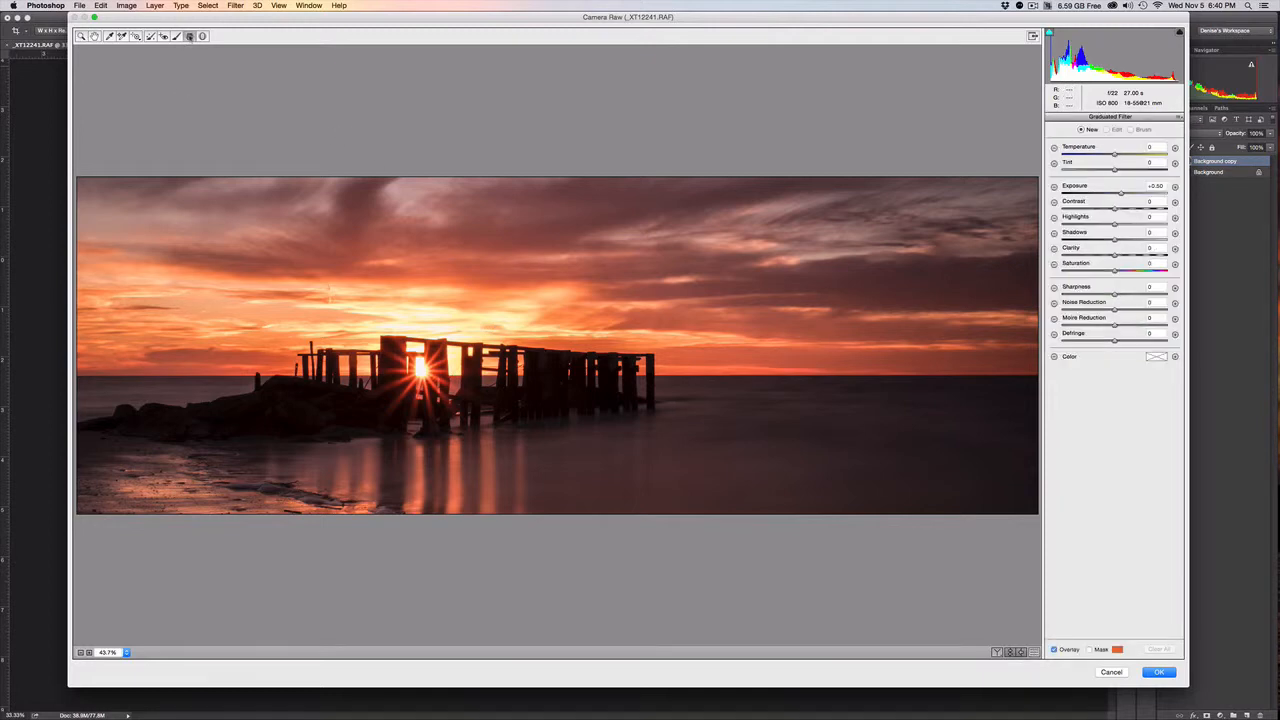
mouse_move(190, 36)
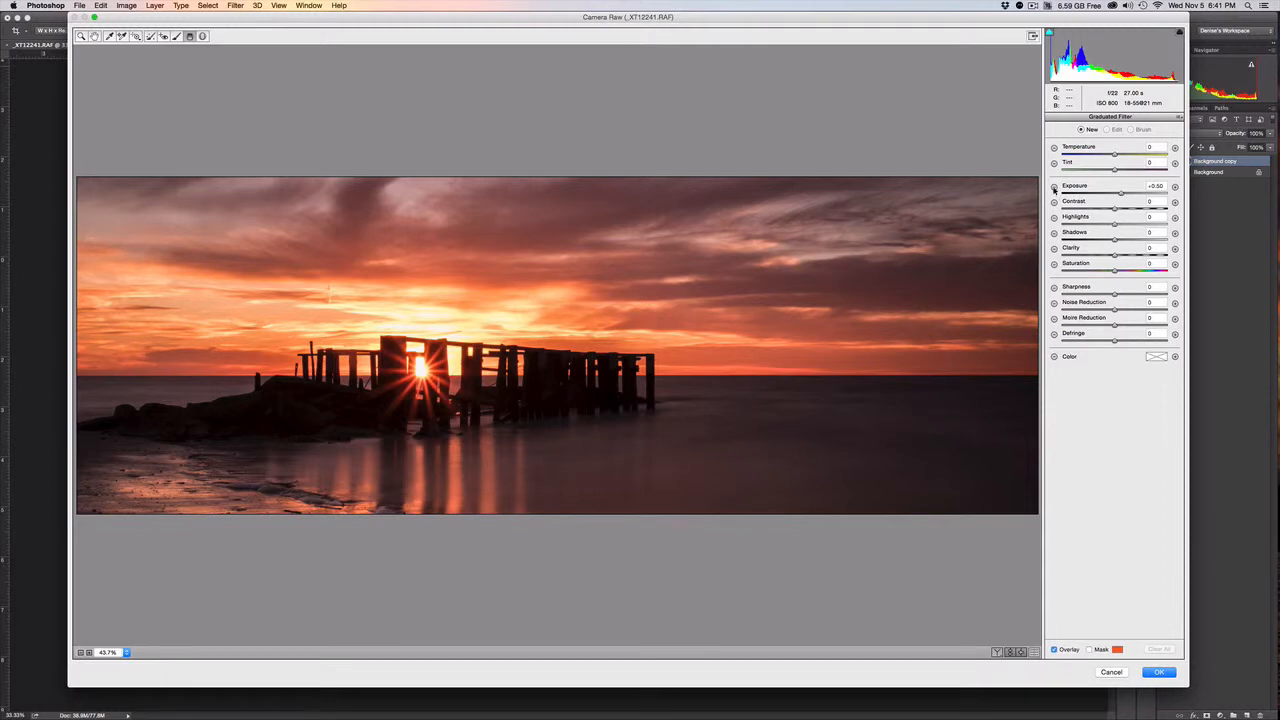
drag(1120, 191, 1107, 191)
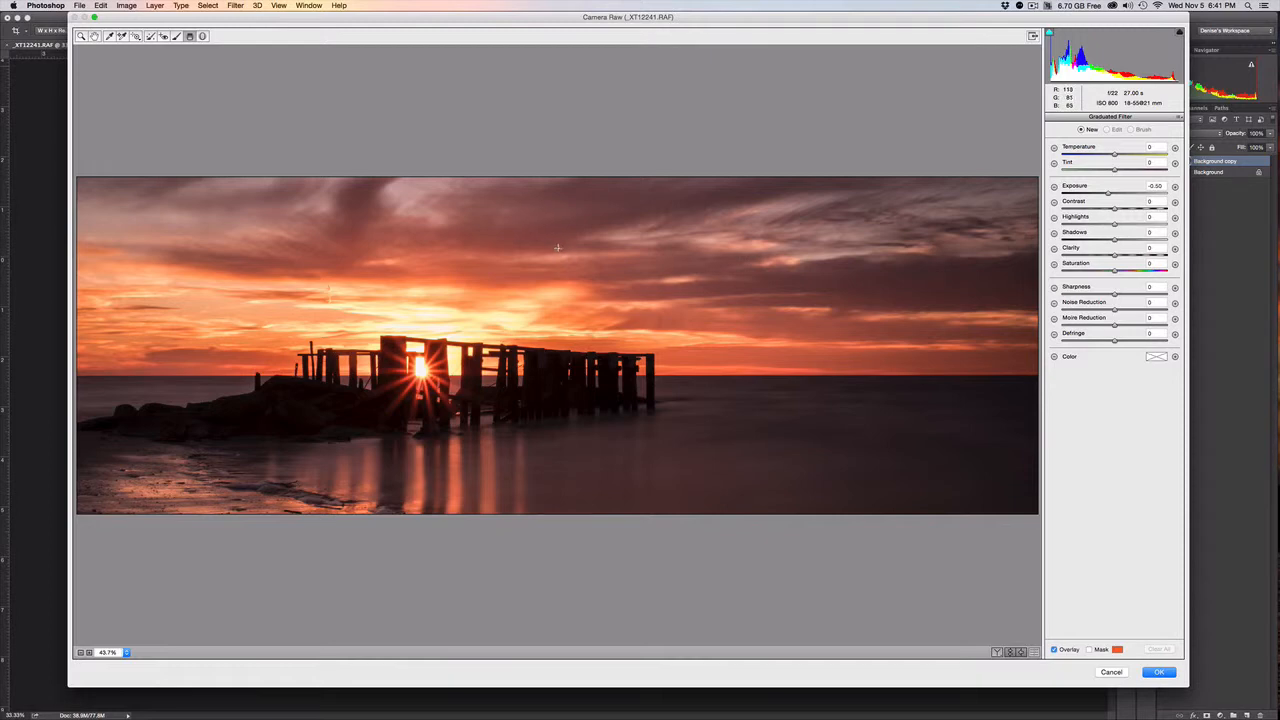
drag(551, 242, 551, 330)
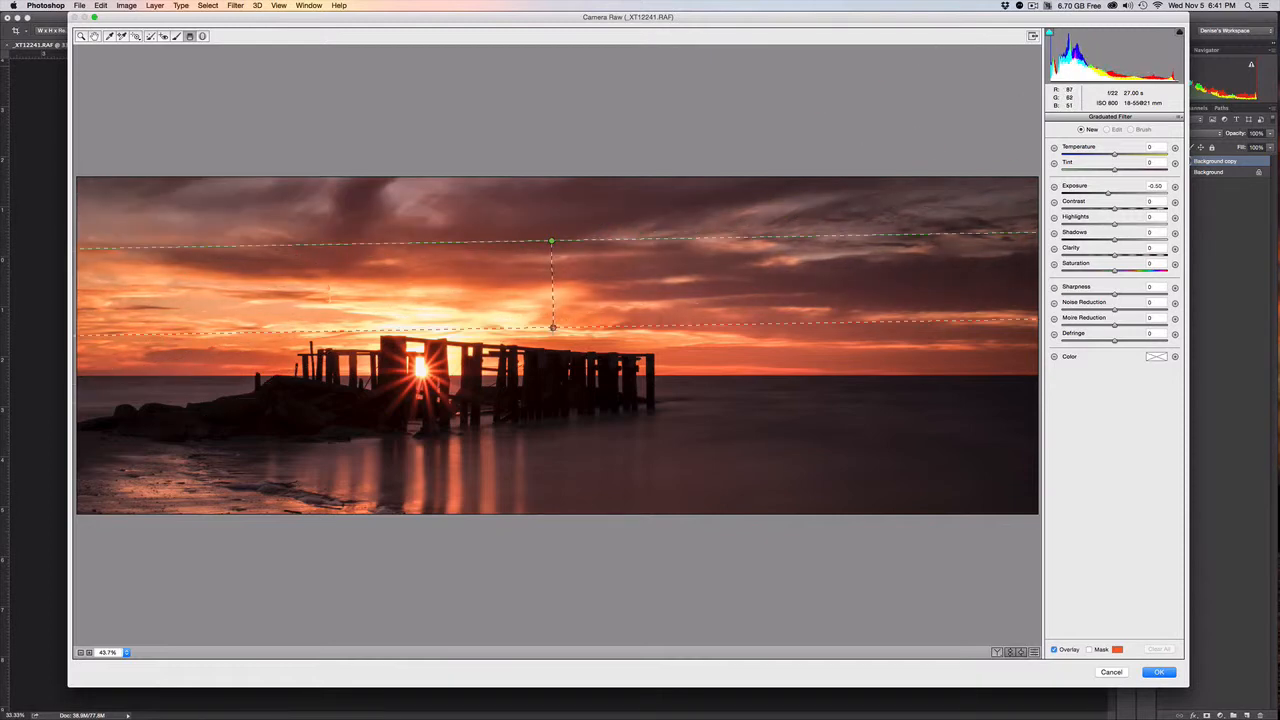
drag(552, 327, 552, 378)
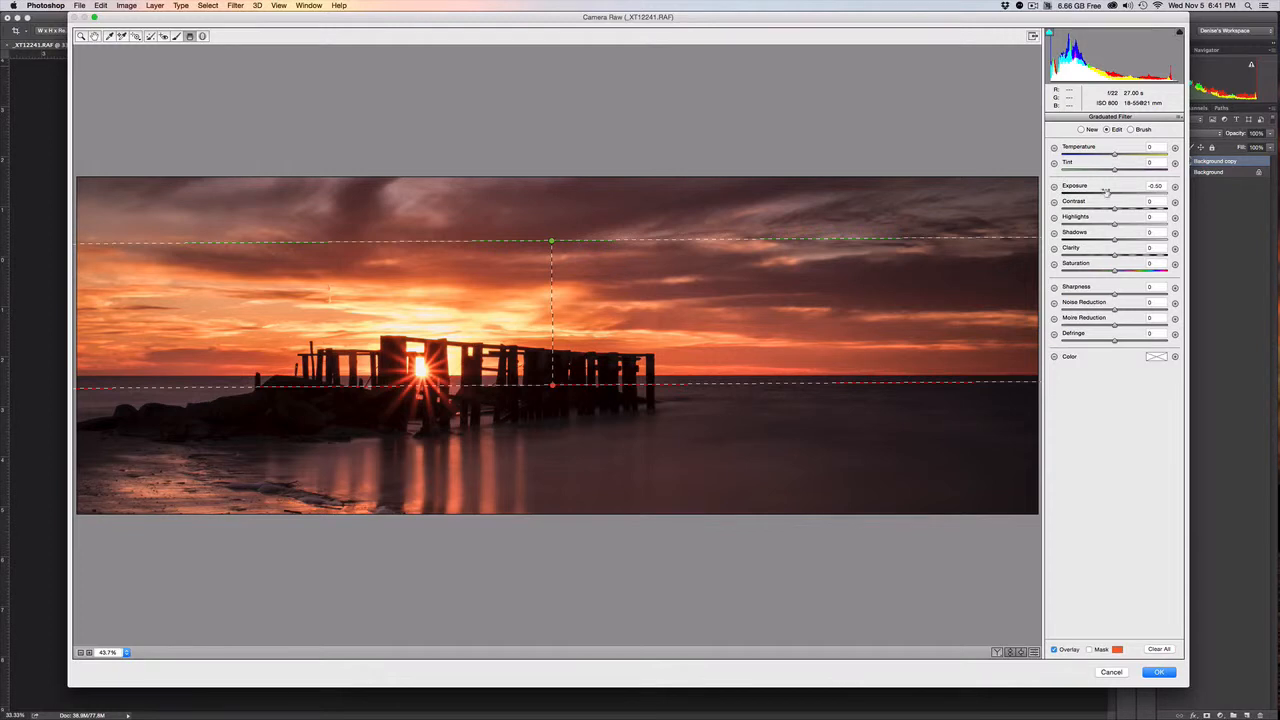
drag(1128, 194, 1115, 194)
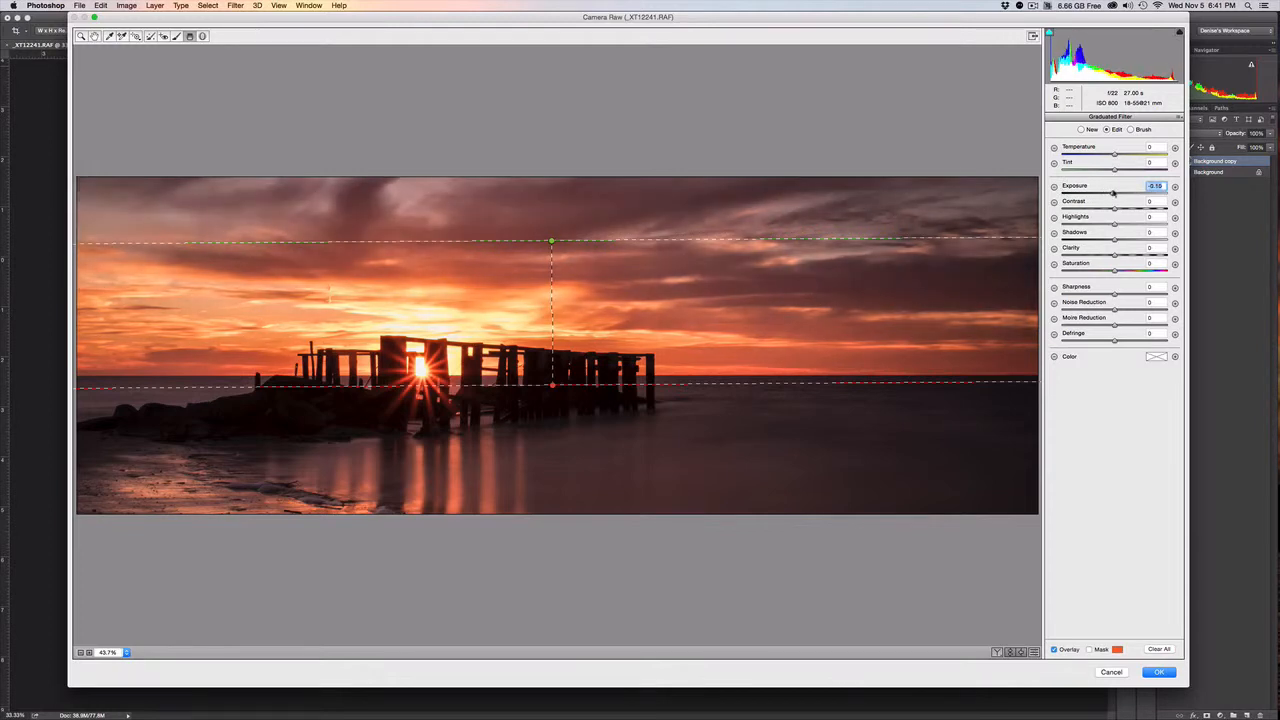
drag(1114, 191, 1108, 191)
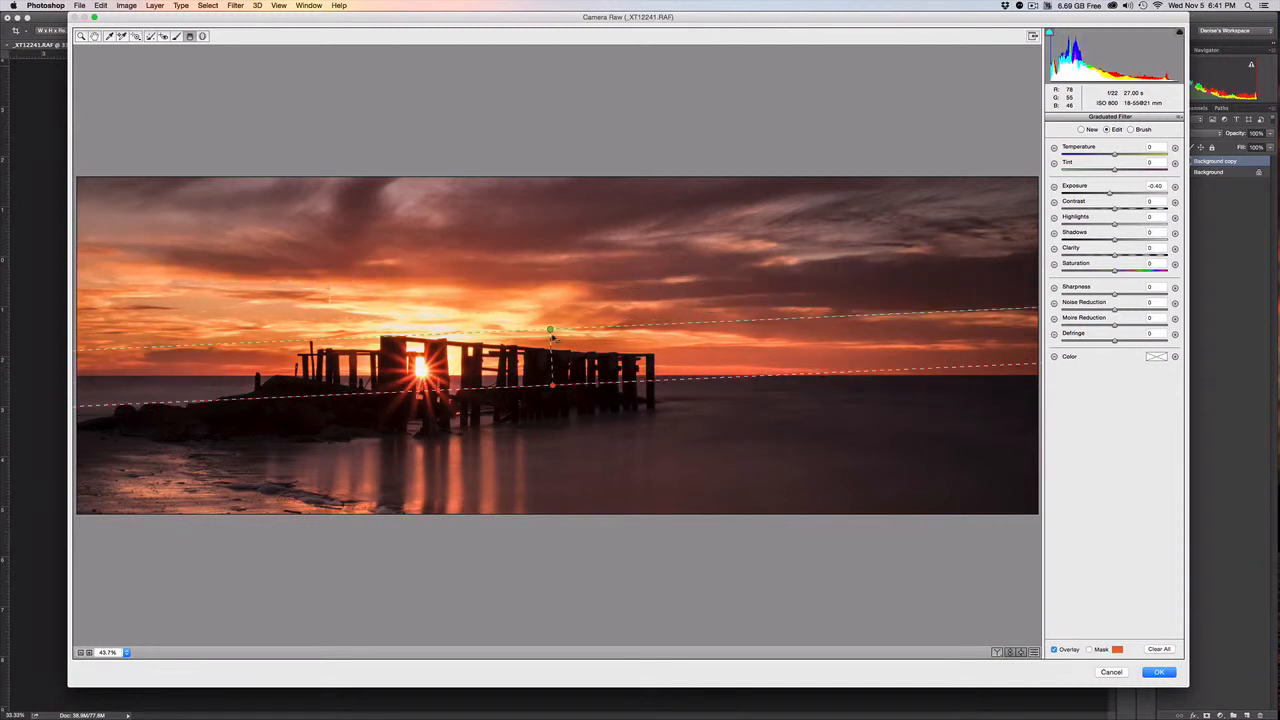
- Reposition the sky gradient over the clouds and set its Exposure to -0.50
drag(550, 329, 551, 298)
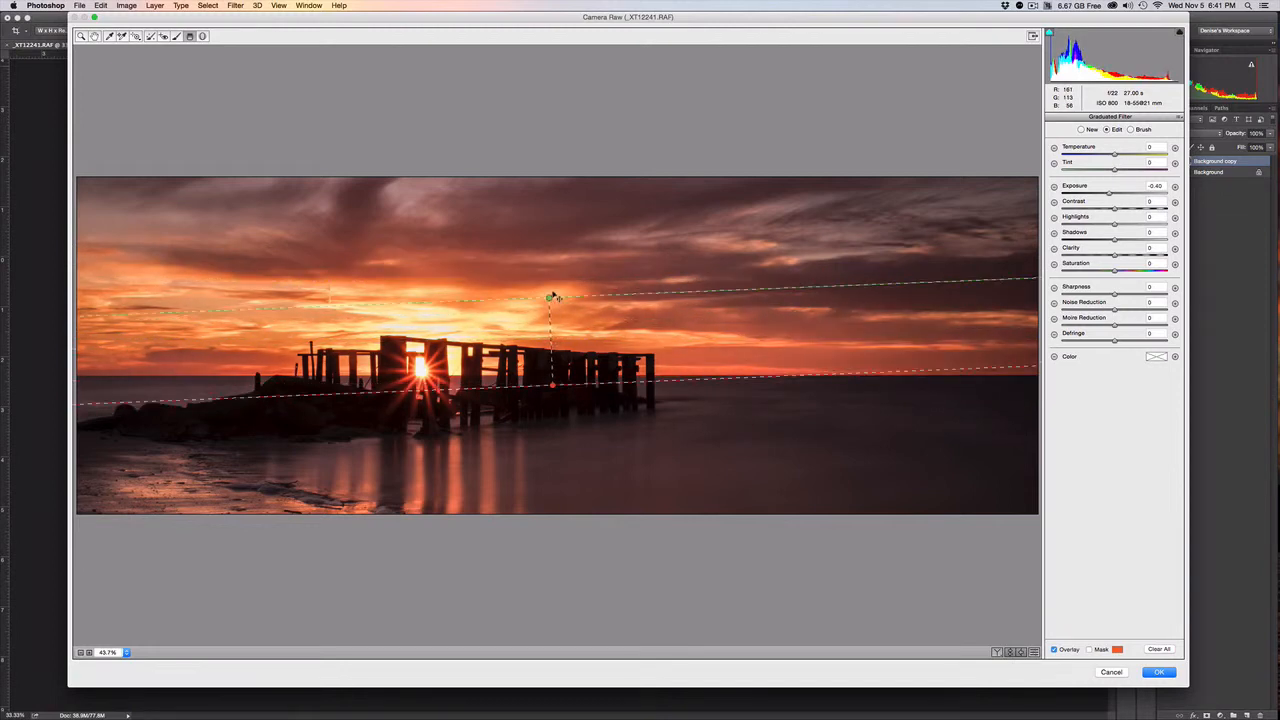
drag(553, 298, 553, 250)
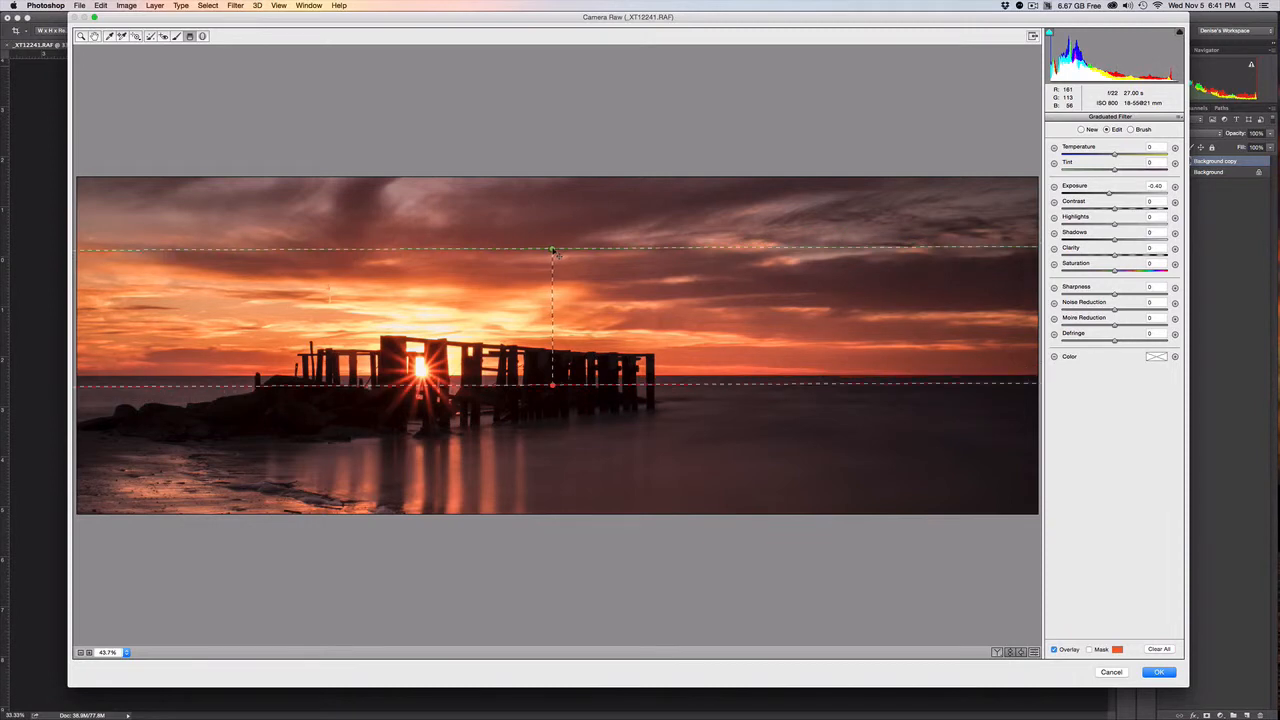
drag(552, 250, 552, 307)
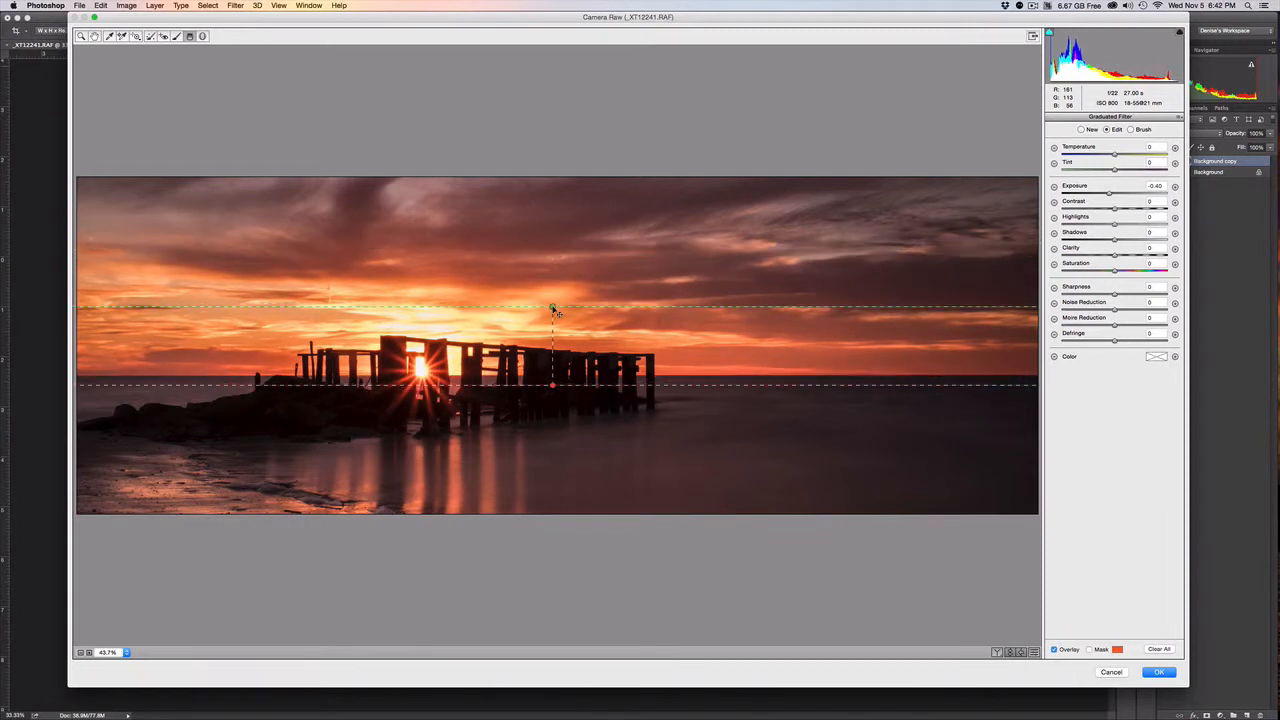
drag(552, 308, 547, 267)
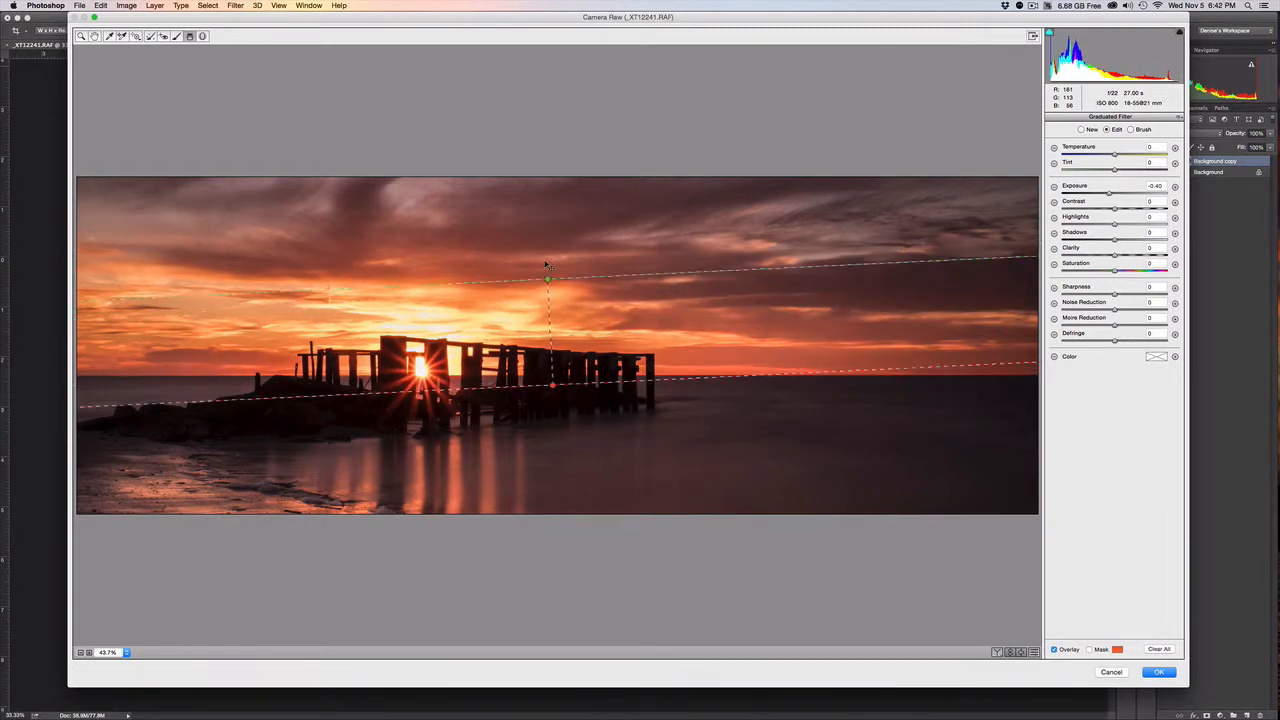
drag(547, 278, 552, 297)
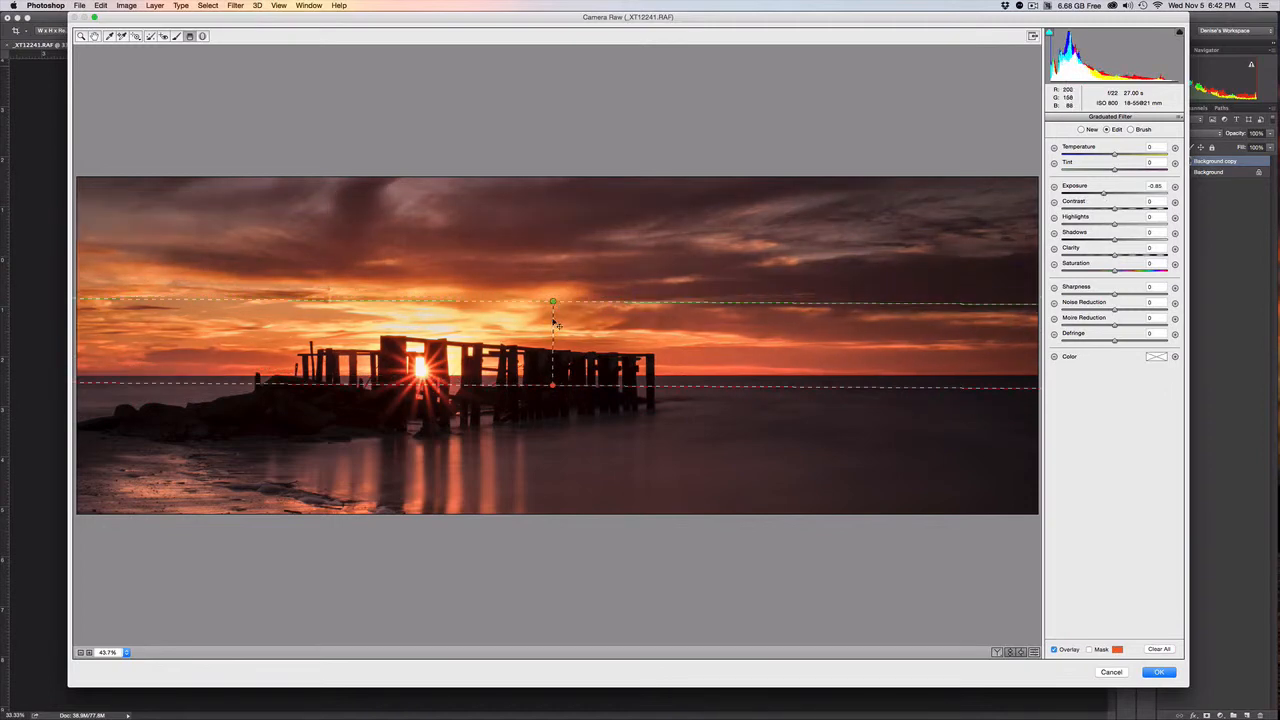
drag(553, 302, 550, 250)
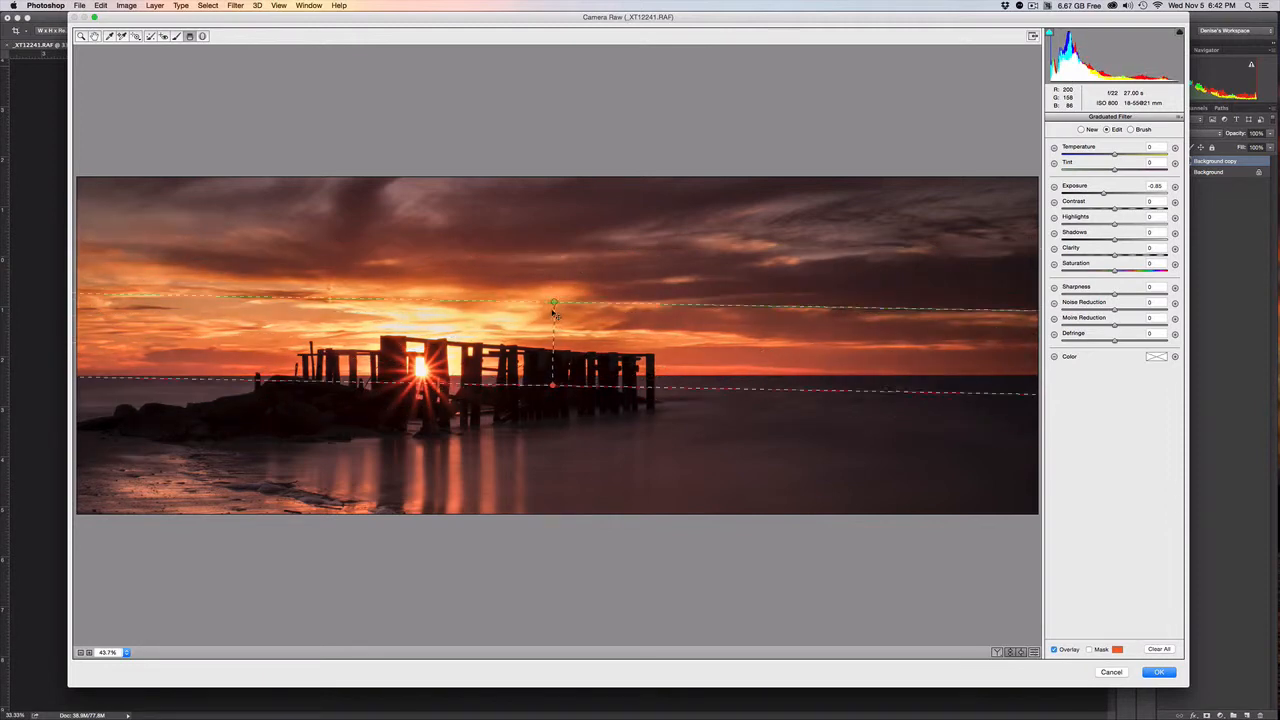
drag(554, 303, 554, 278)
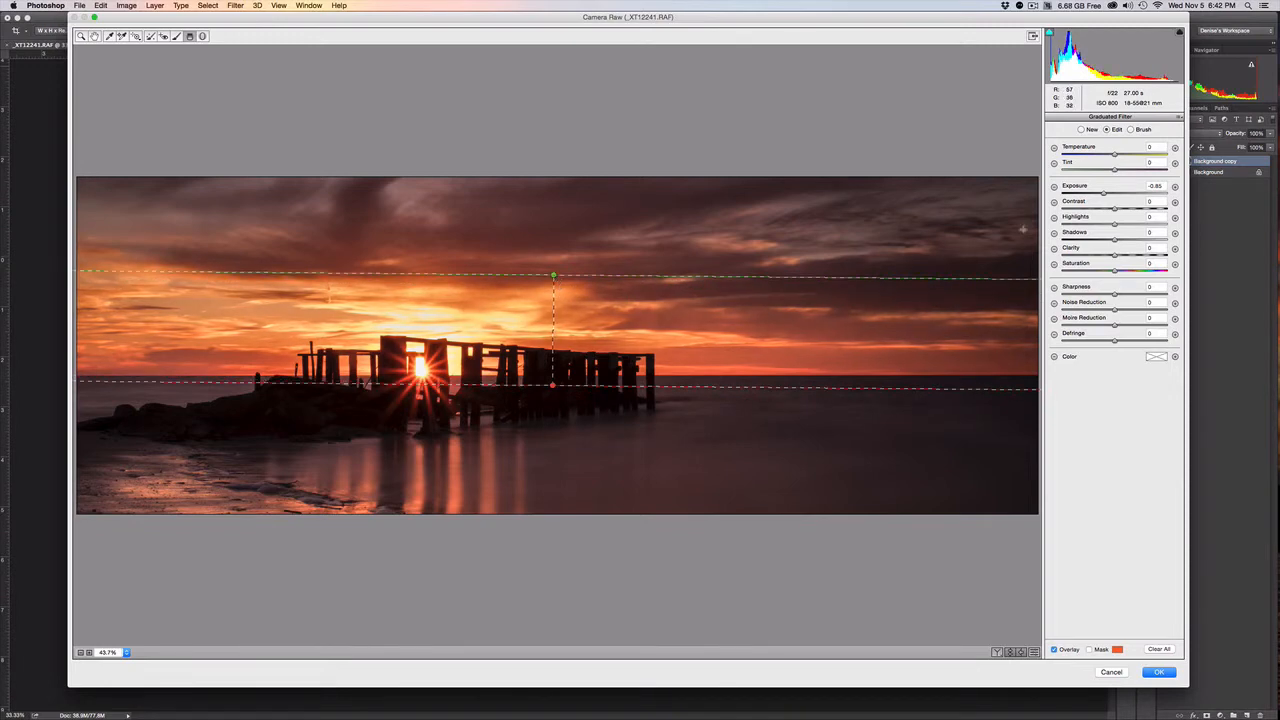
drag(1120, 191, 1150, 191)
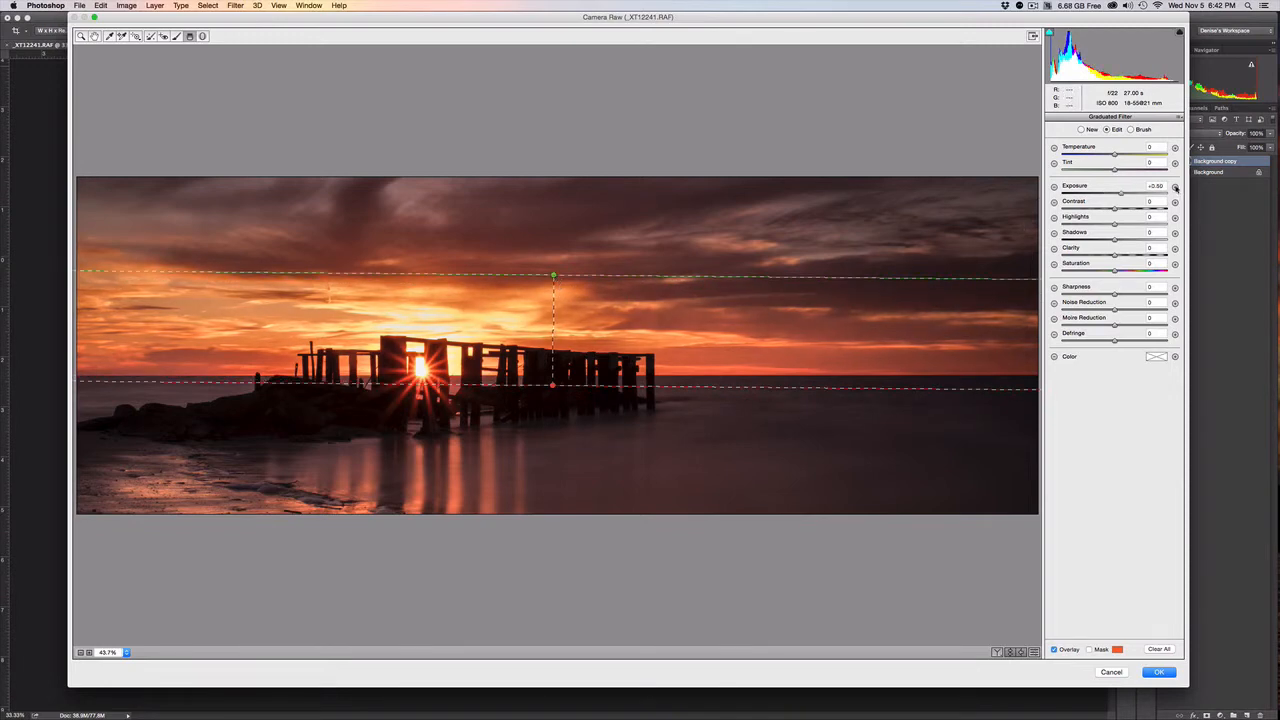
drag(1120, 191, 1105, 191)
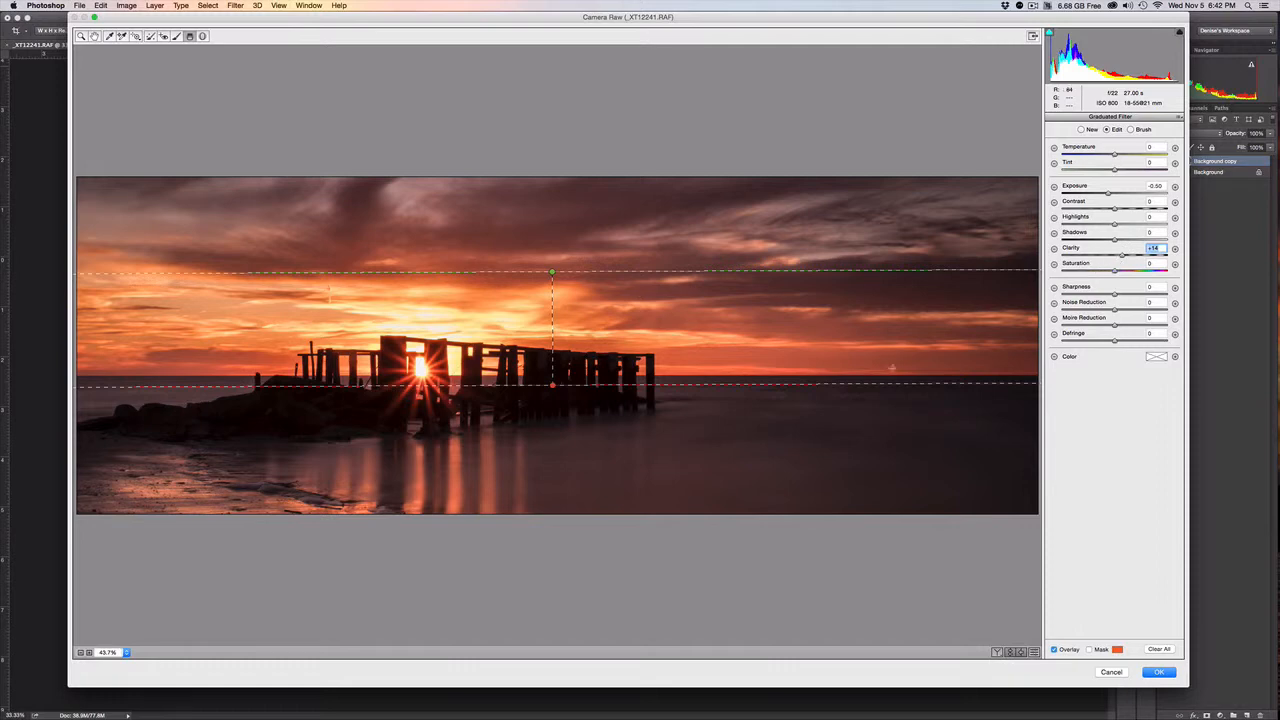
mouse_move(793, 289)
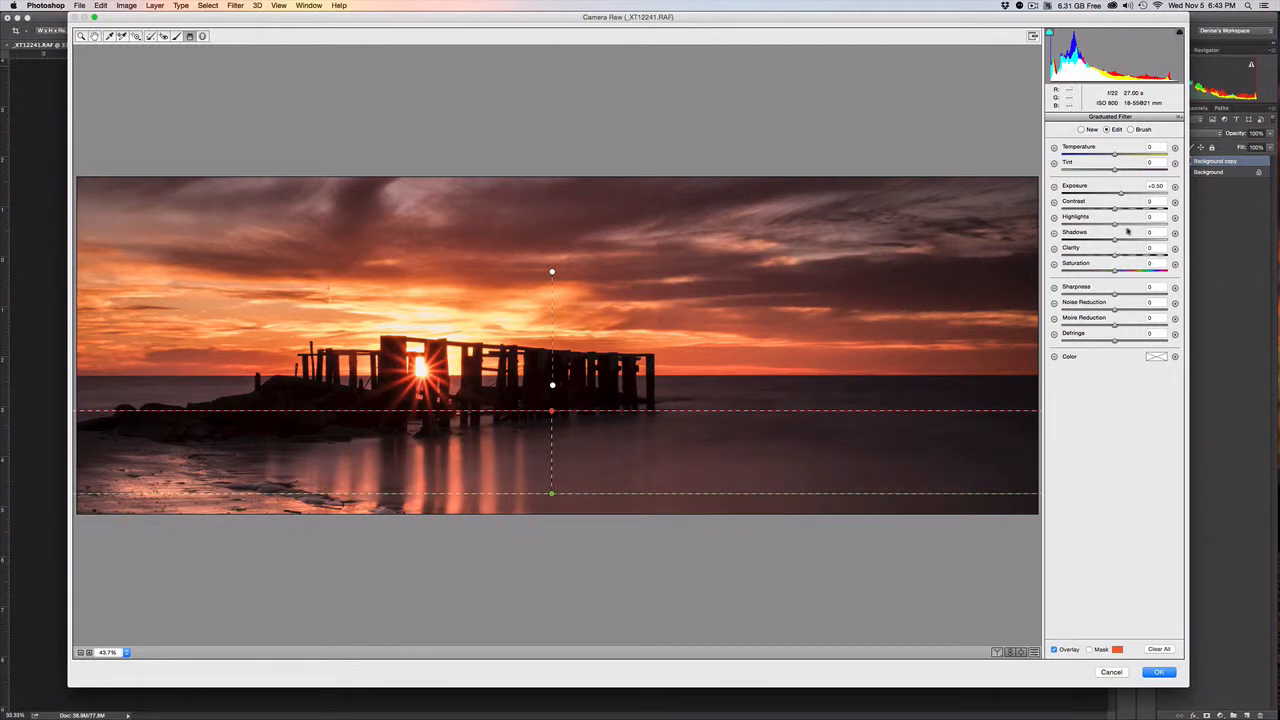
- Brighten the foreground water: Exposure +0.60, Contrast +19, Clarity +13, Noise Reduction +15; apply
drag(1115, 207, 1123, 207)
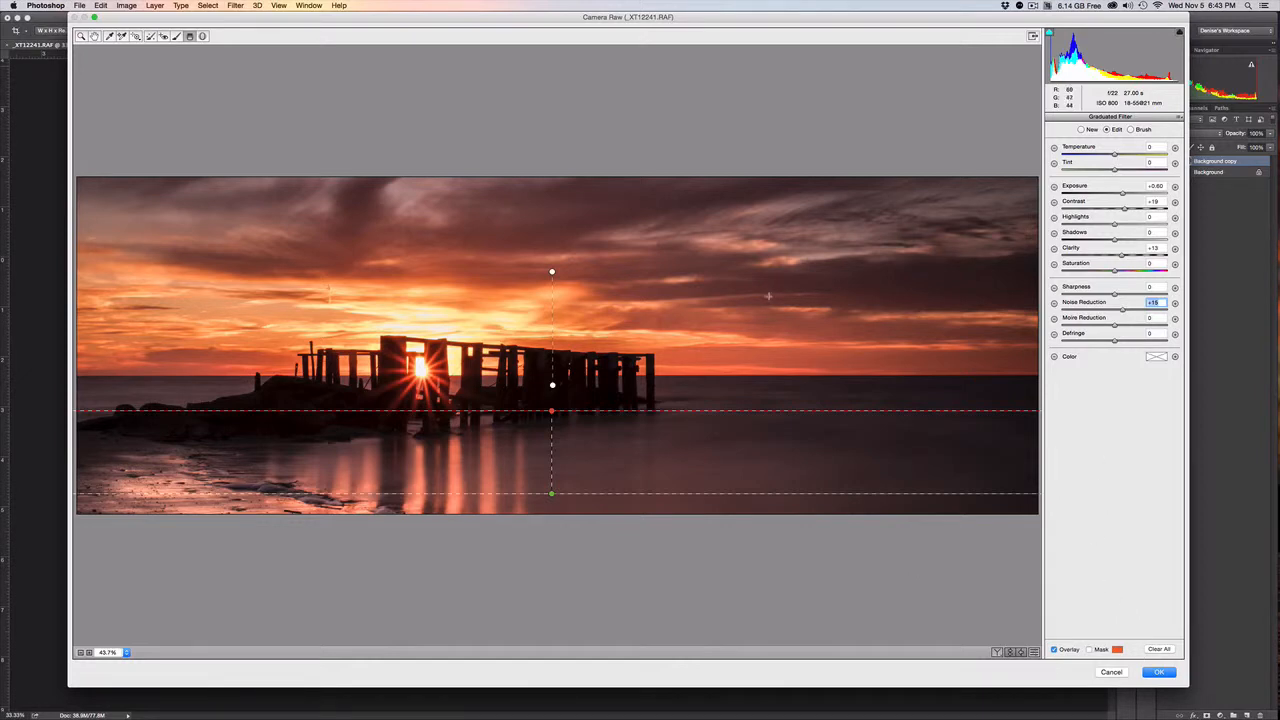
click(1158, 671)
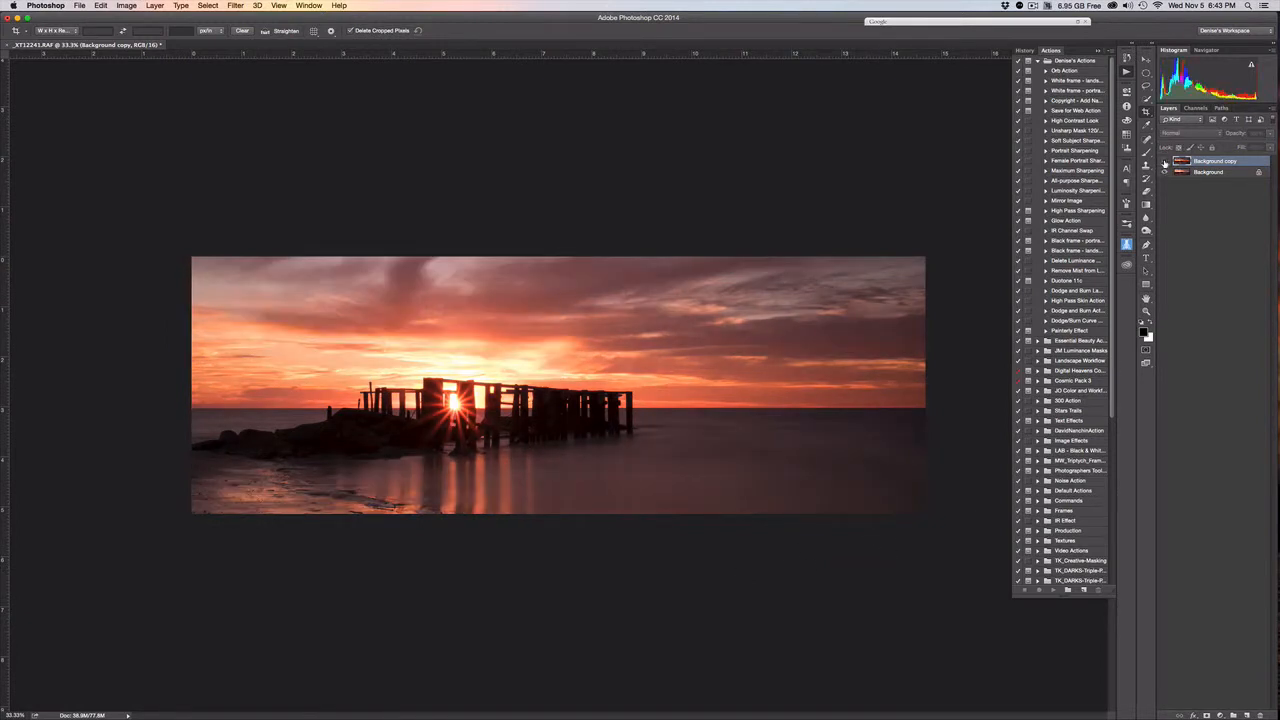
mouse_move(1164, 161)
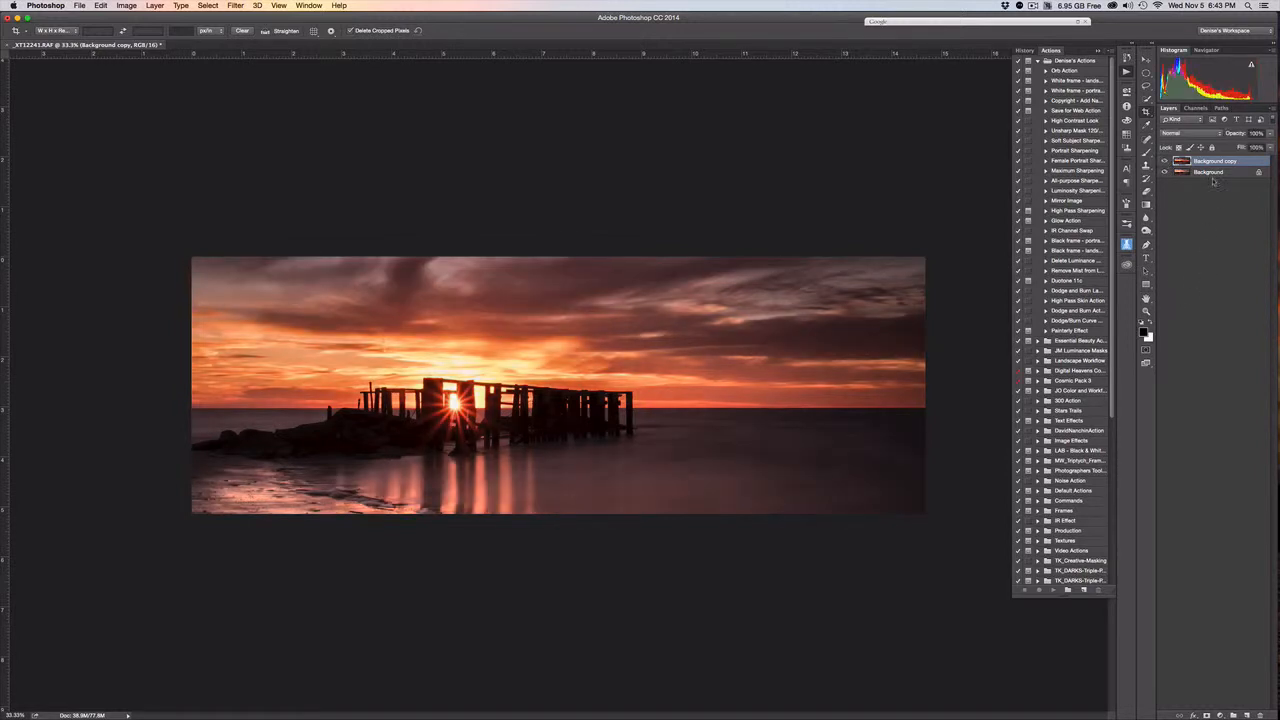
mouse_move(308, 355)
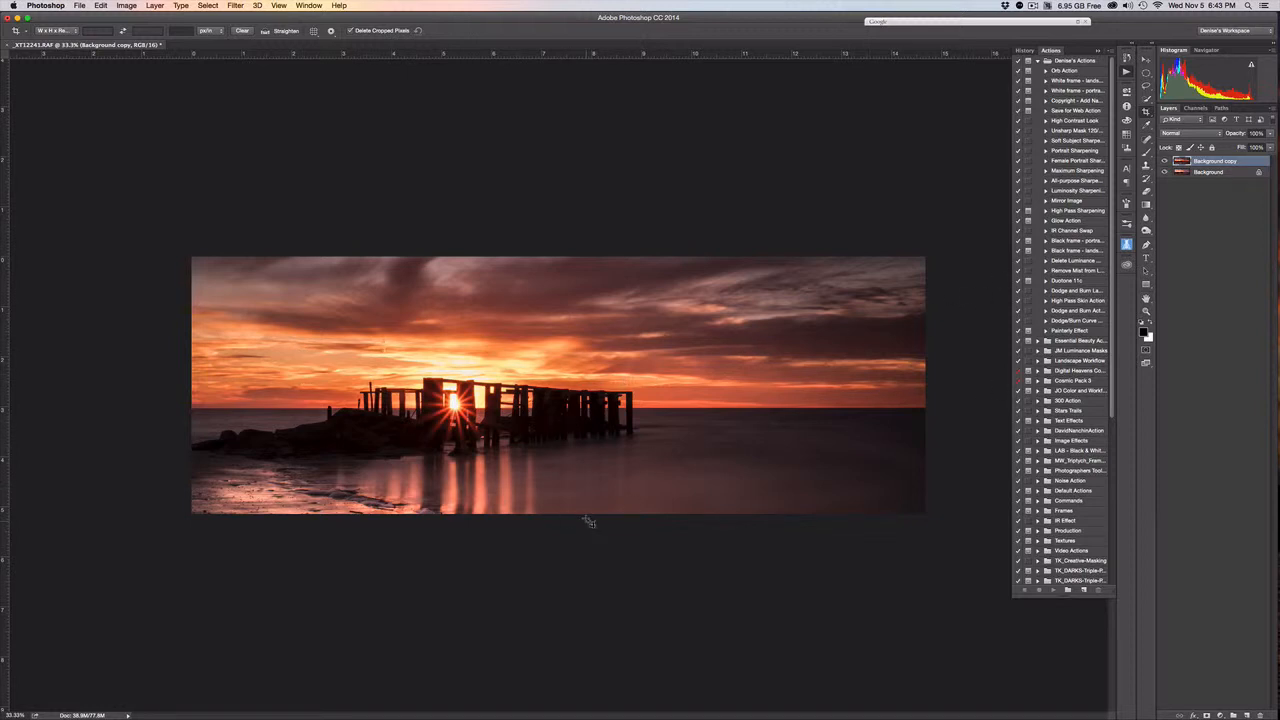
mouse_move(822, 410)
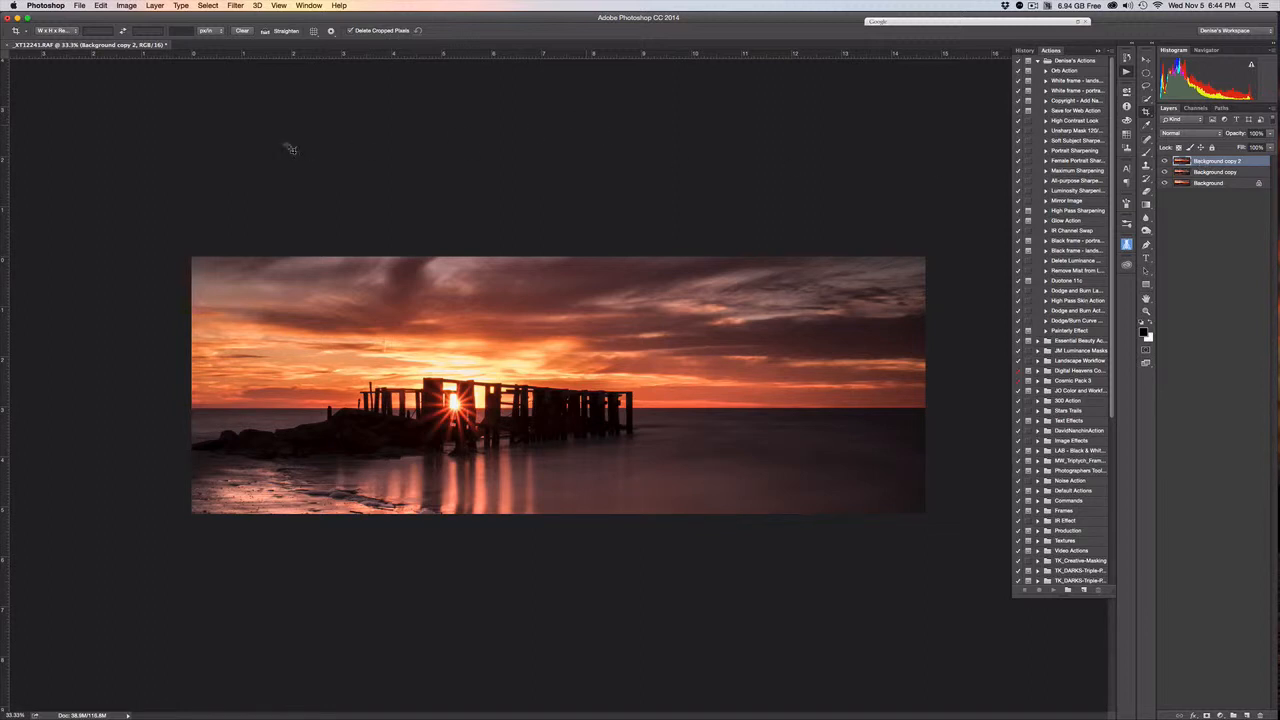
mouse_move(218, 56)
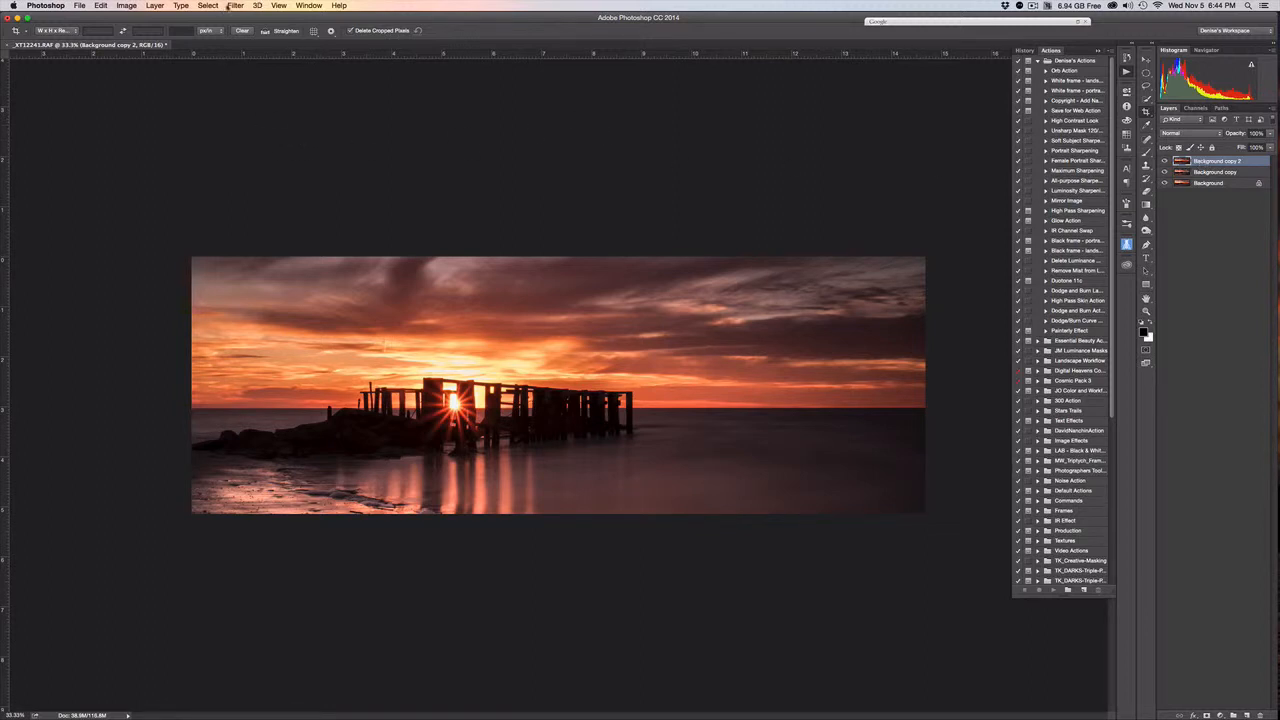
- Apply Unsharp Mask at Amount 20%, Radius 25 px, Threshold 0
click(236, 5)
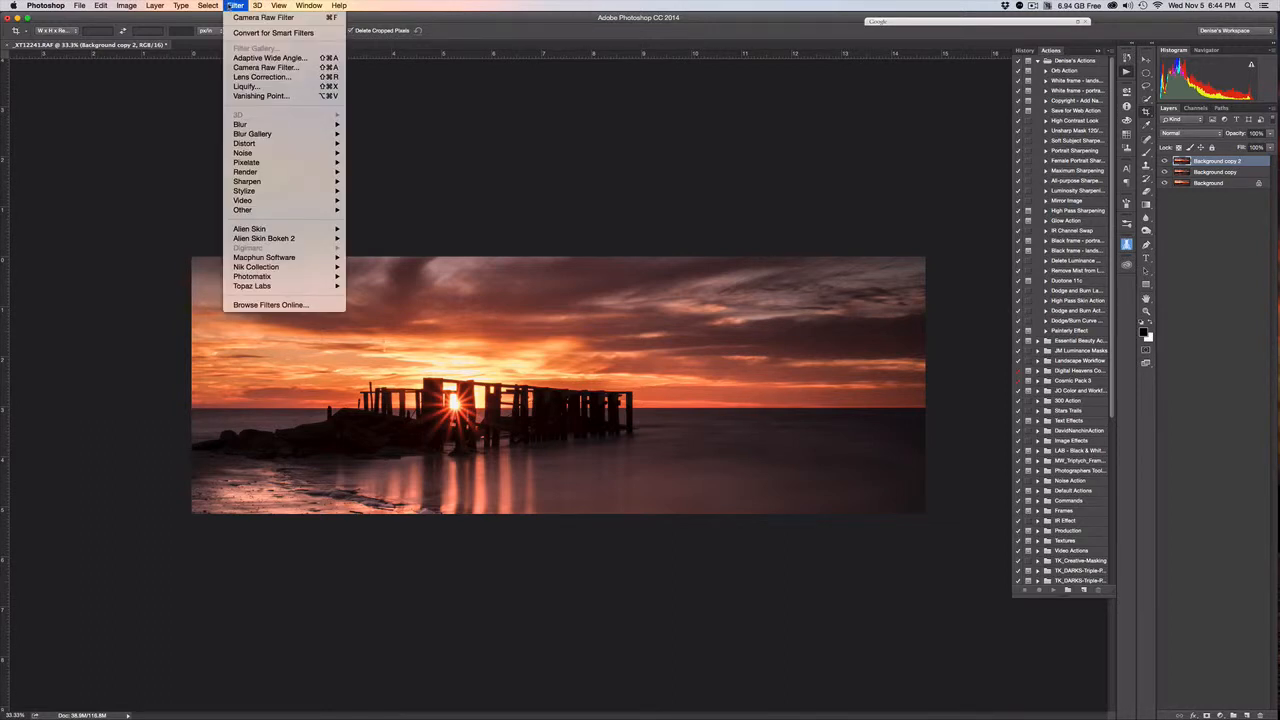
mouse_move(247, 181)
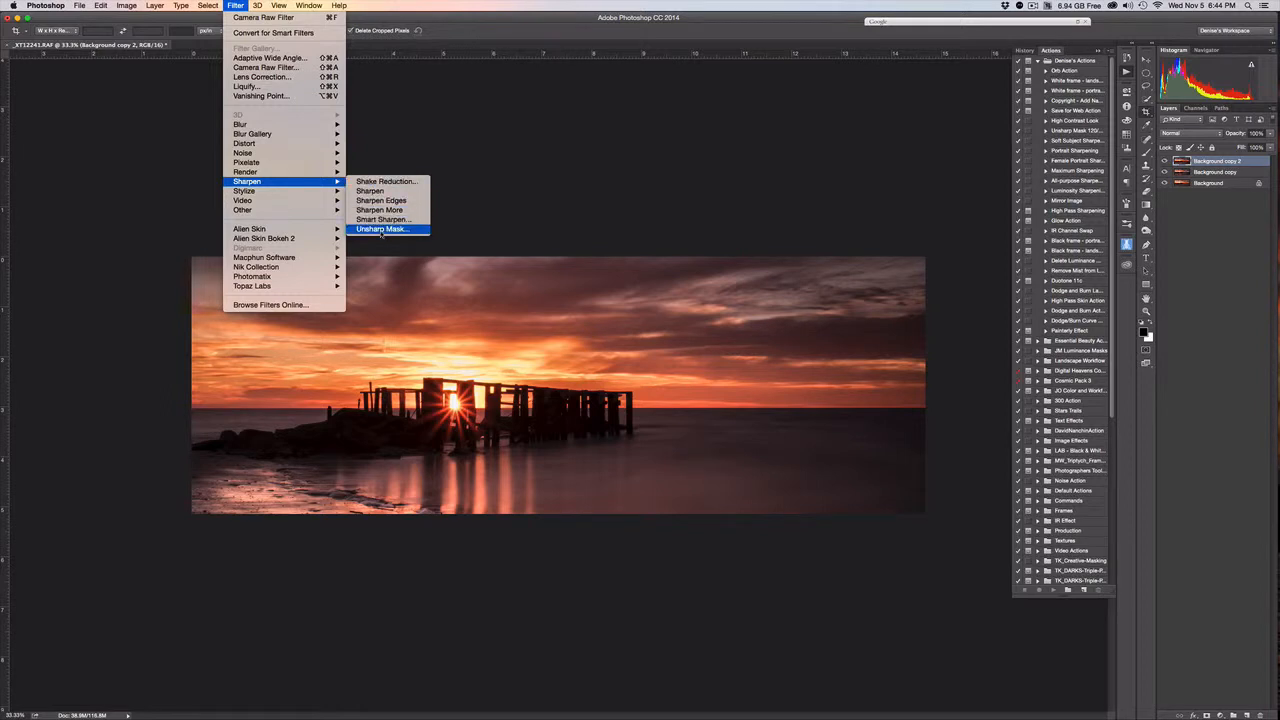
click(382, 229)
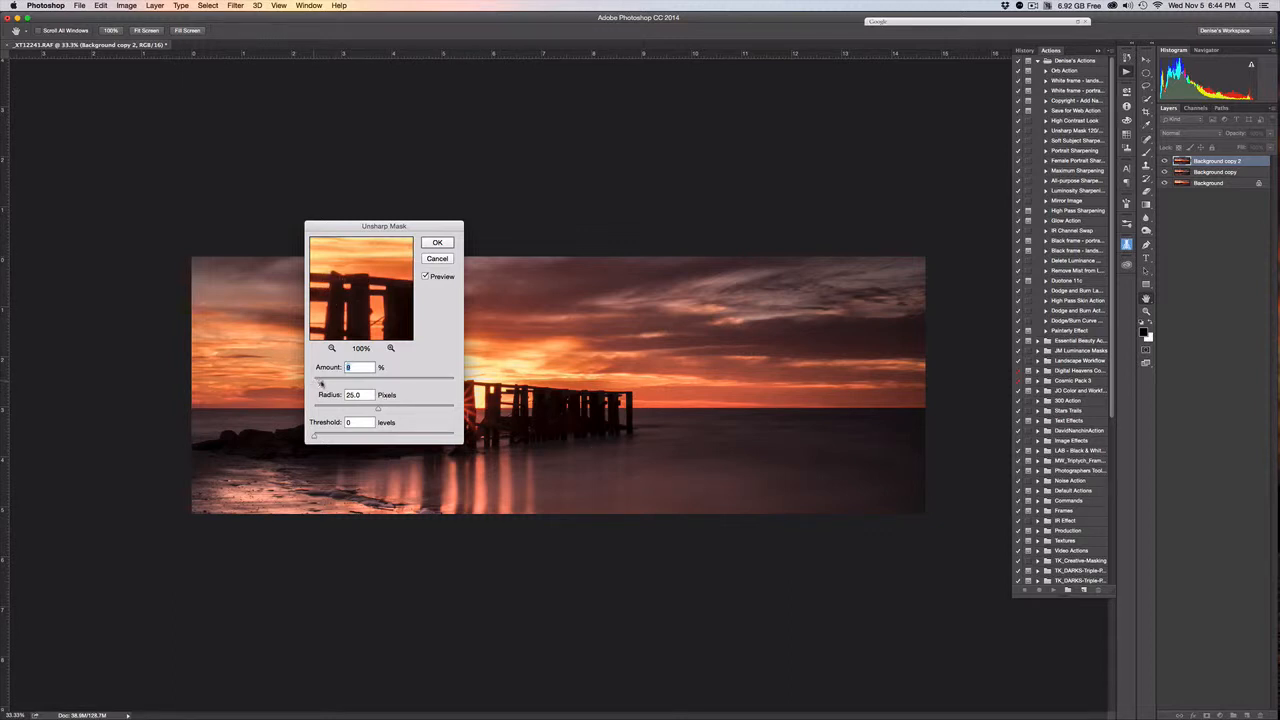
text(25)
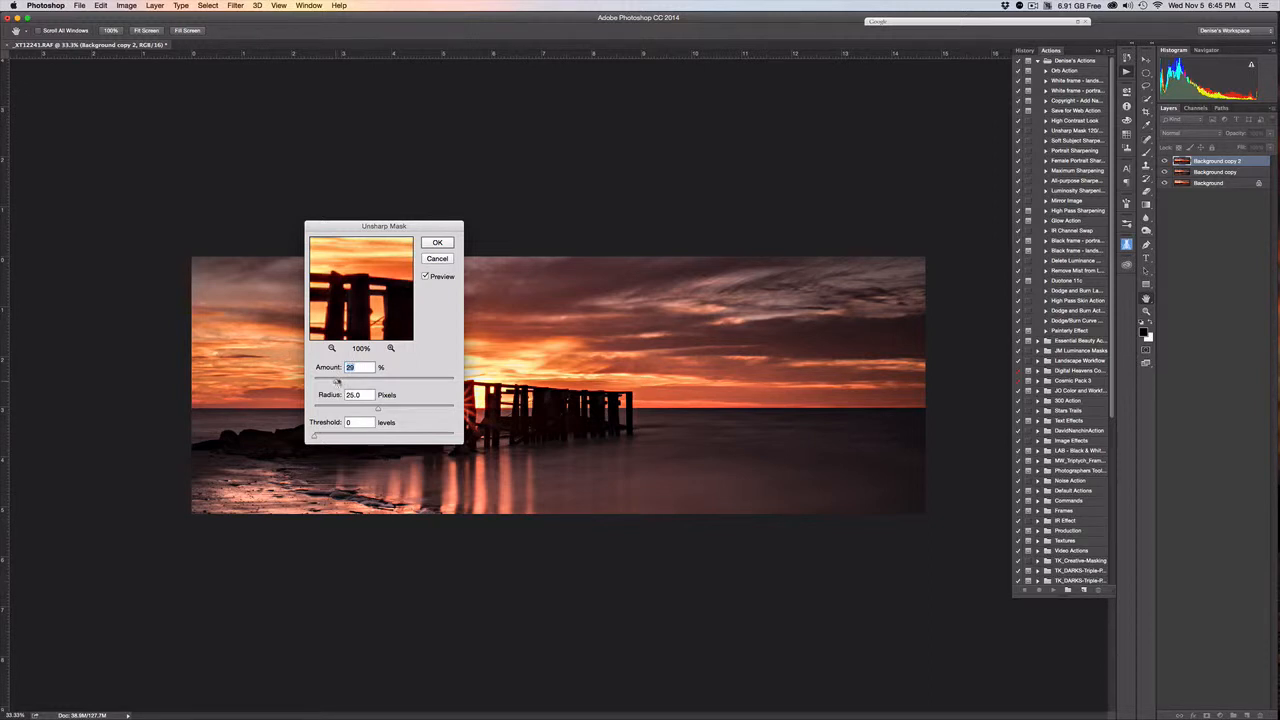
click(437, 242)
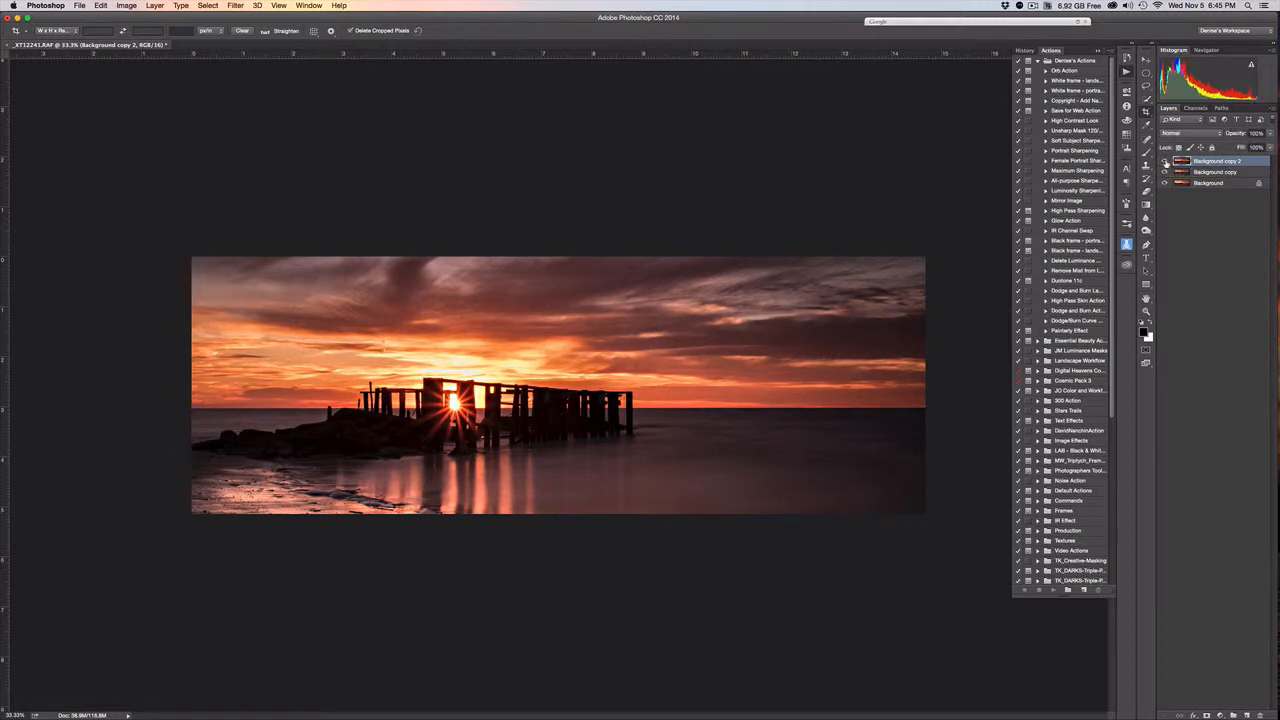
mouse_move(1165, 161)
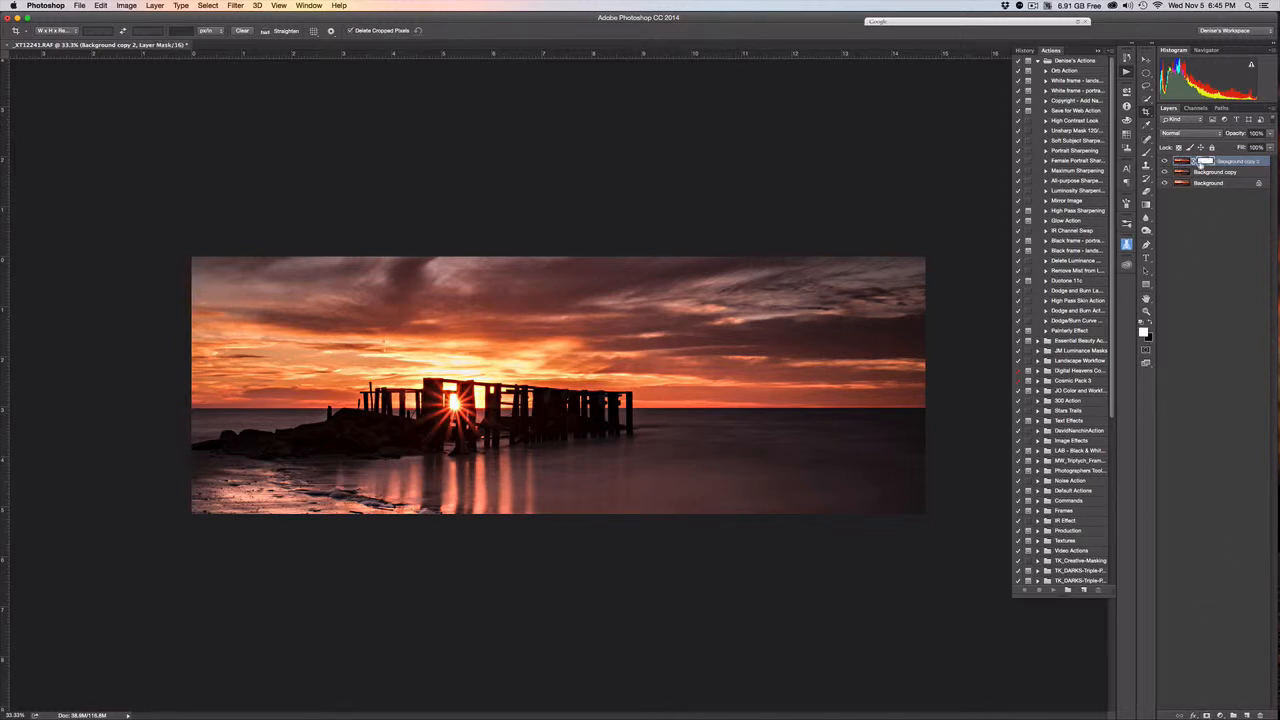
mouse_move(1205, 167)
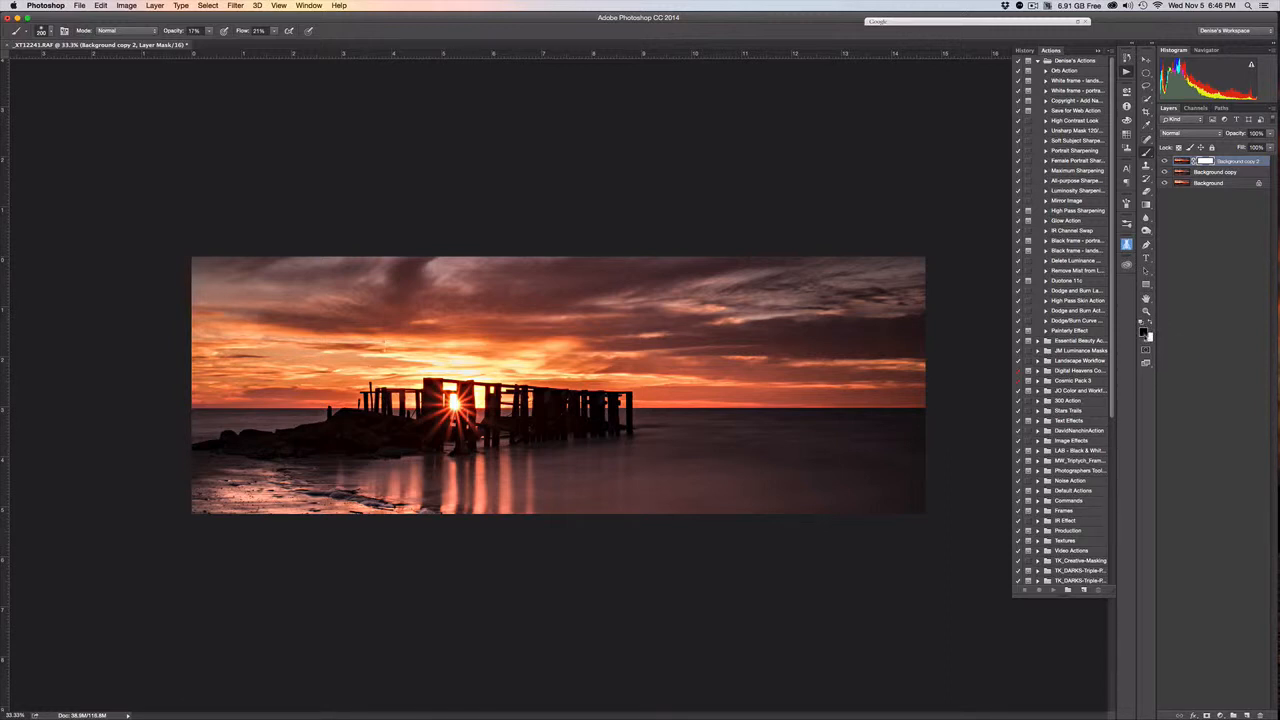
mouse_move(1145, 340)
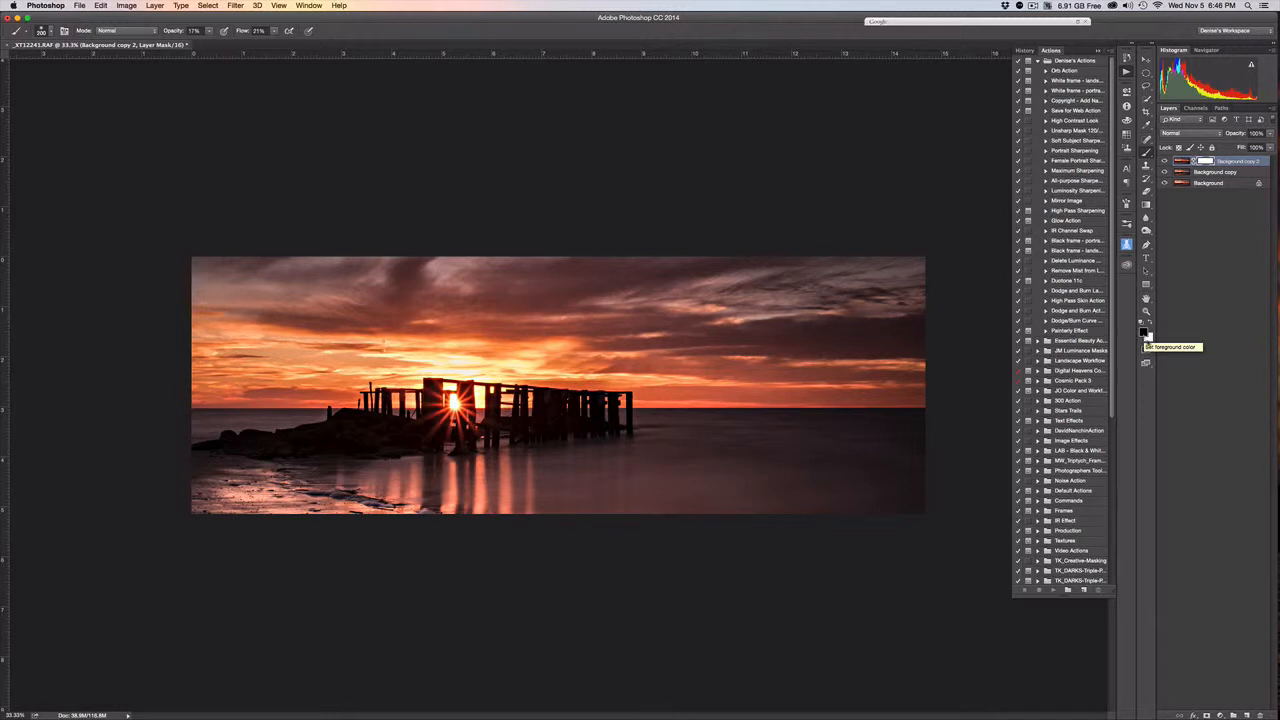
mouse_move(1143, 332)
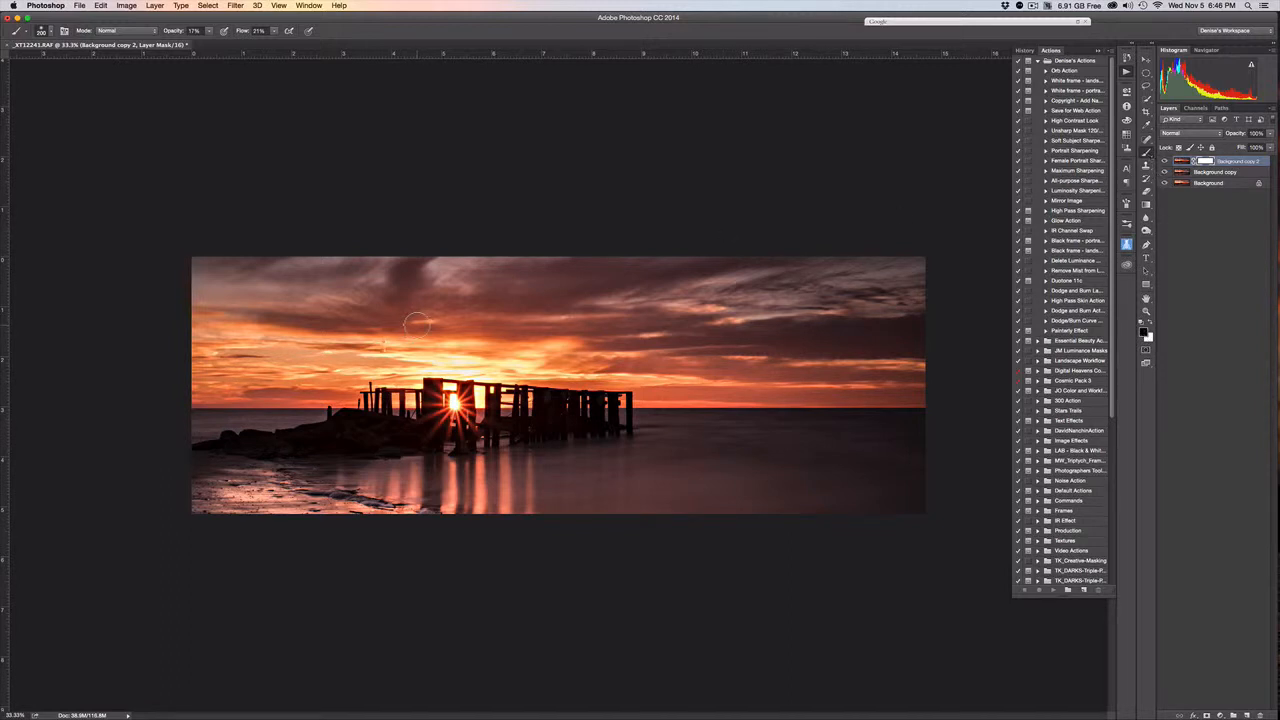
mouse_move(190, 305)
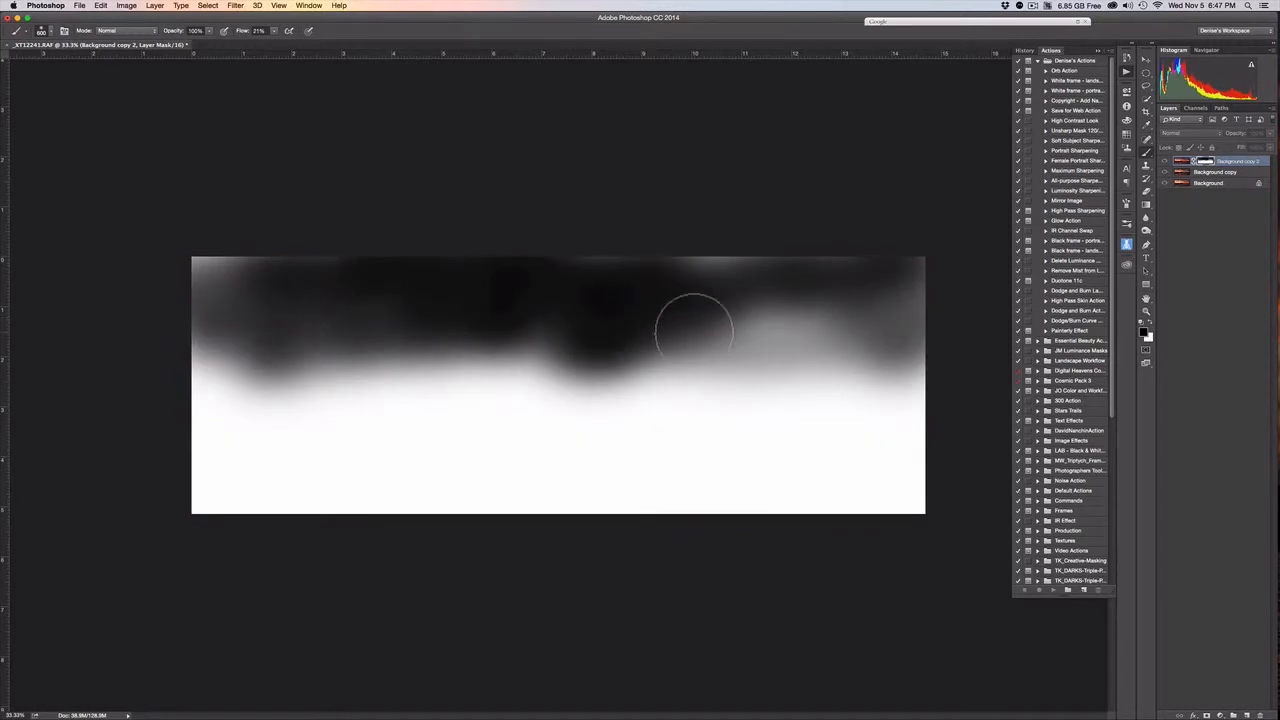
mouse_move(310, 303)
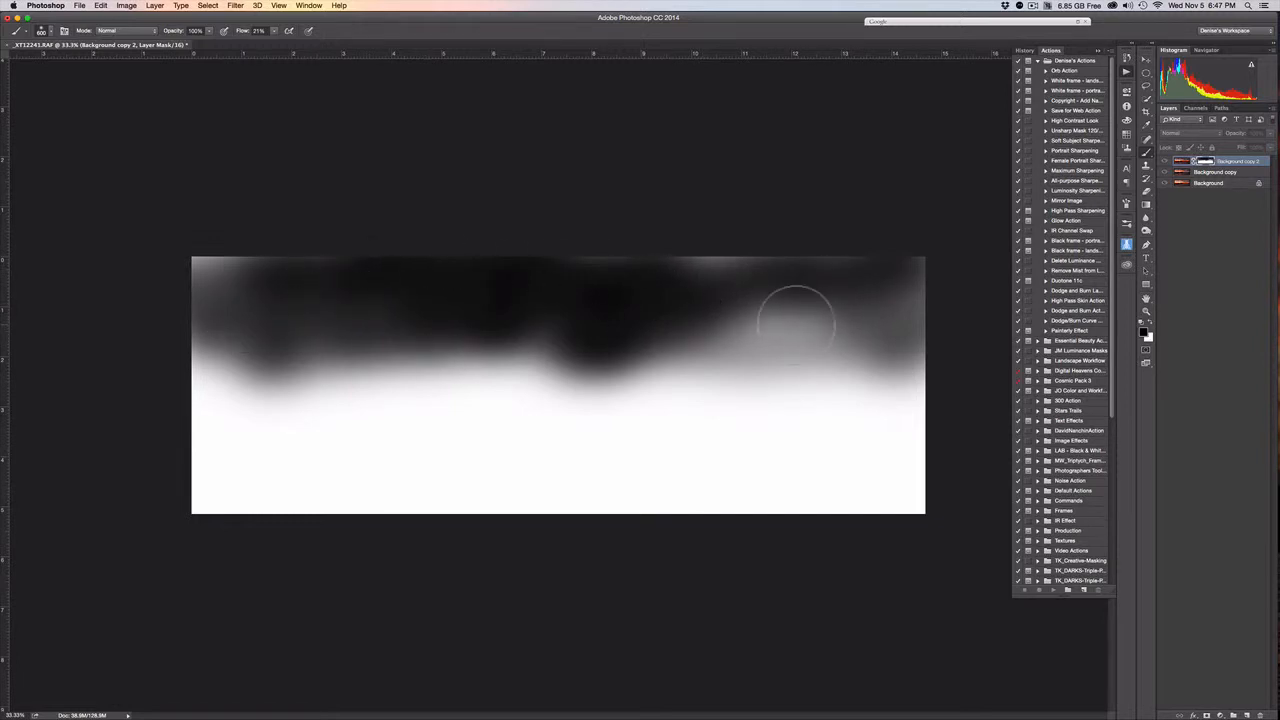
mouse_move(545, 375)
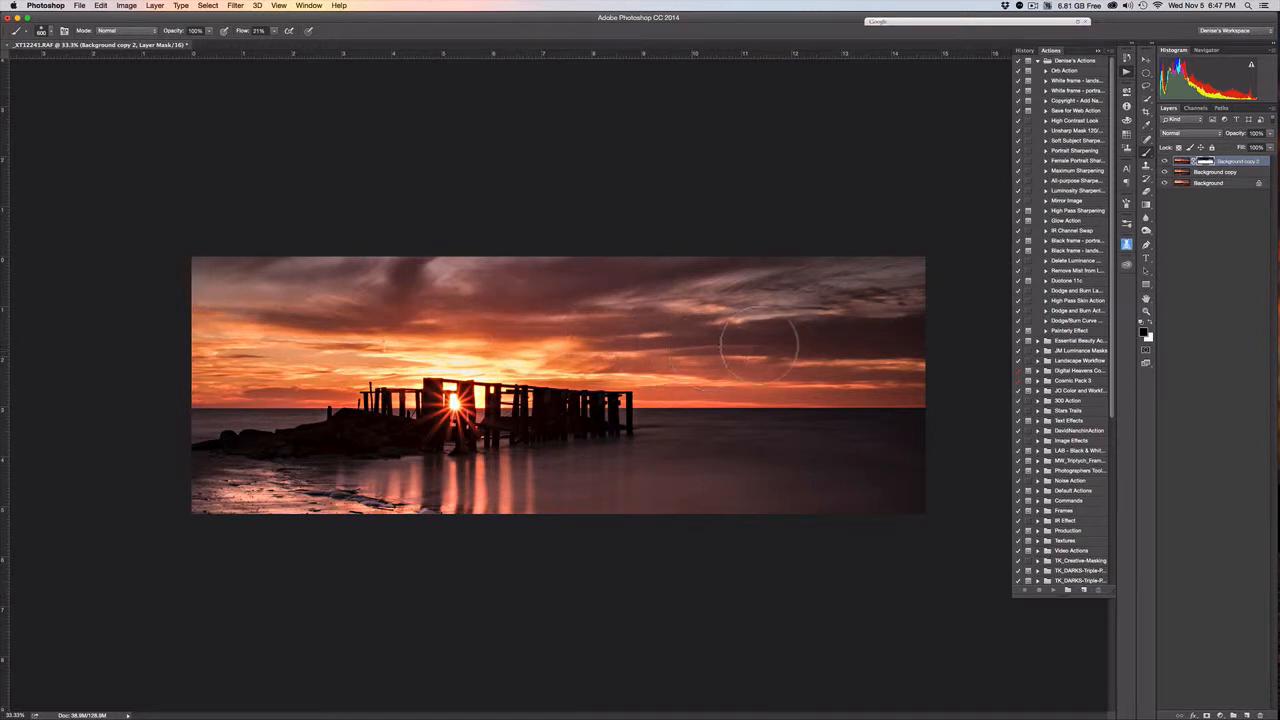
mouse_move(853, 280)
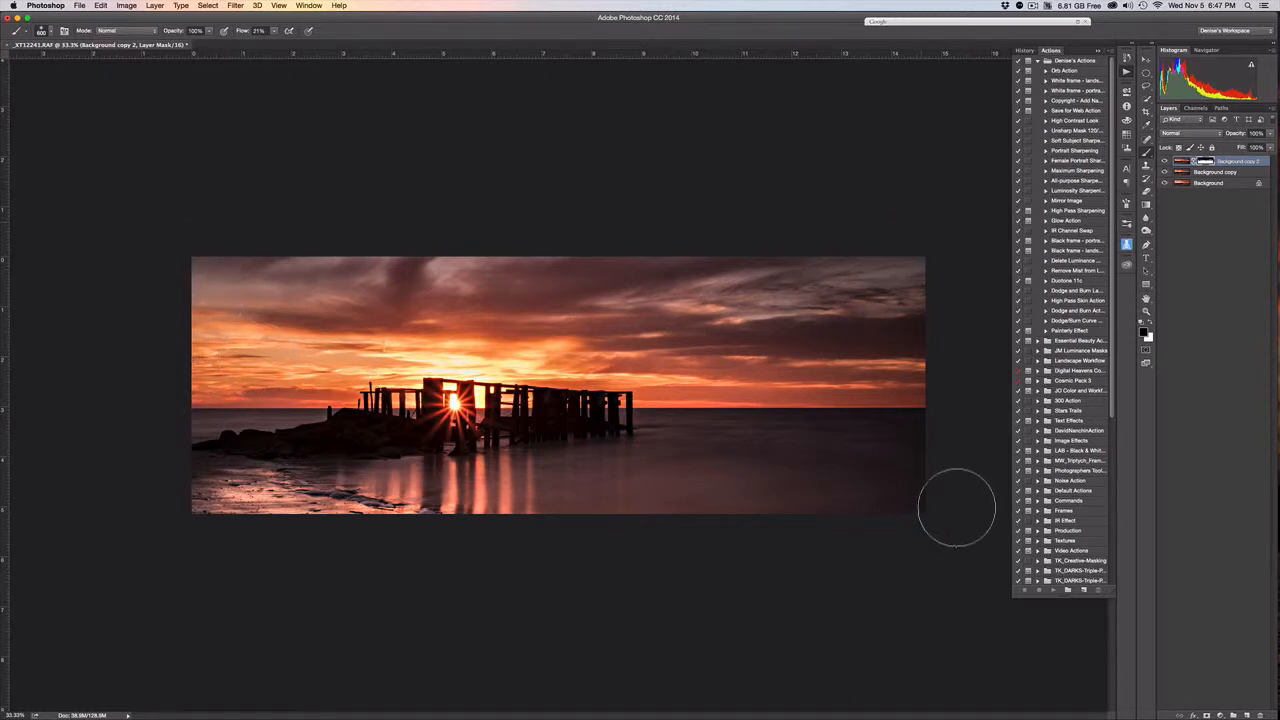
mouse_move(800, 152)
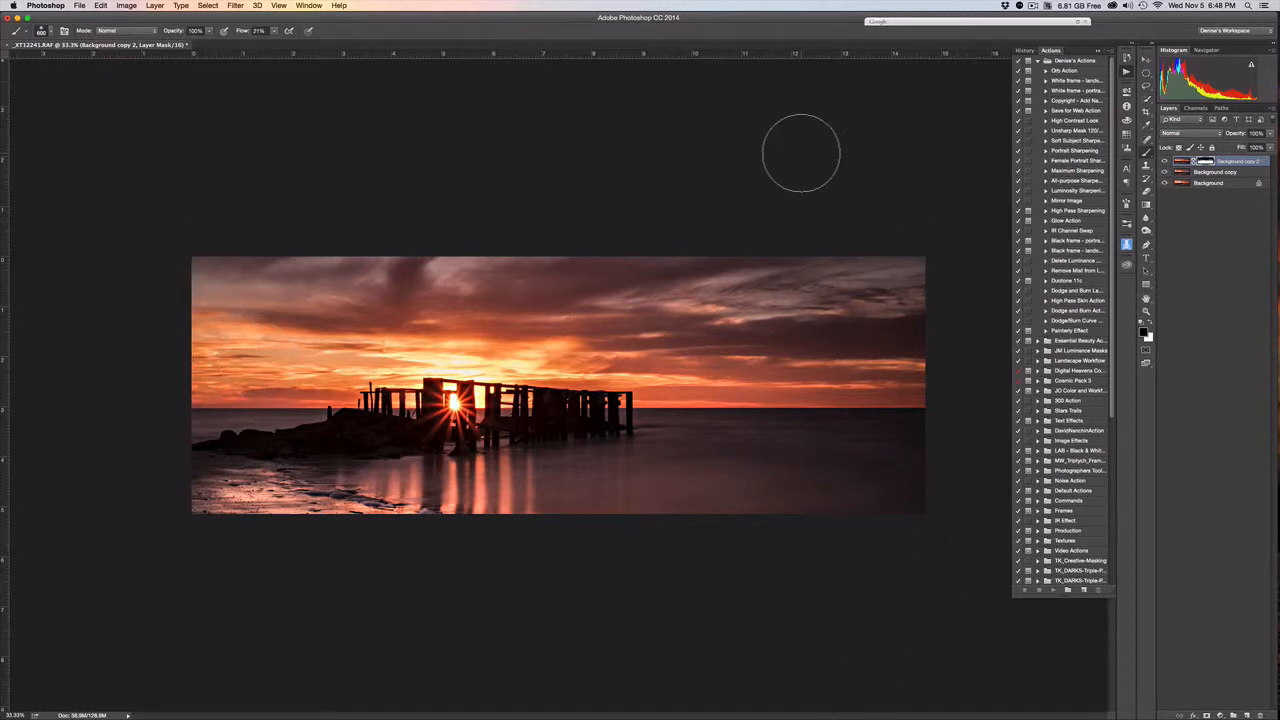